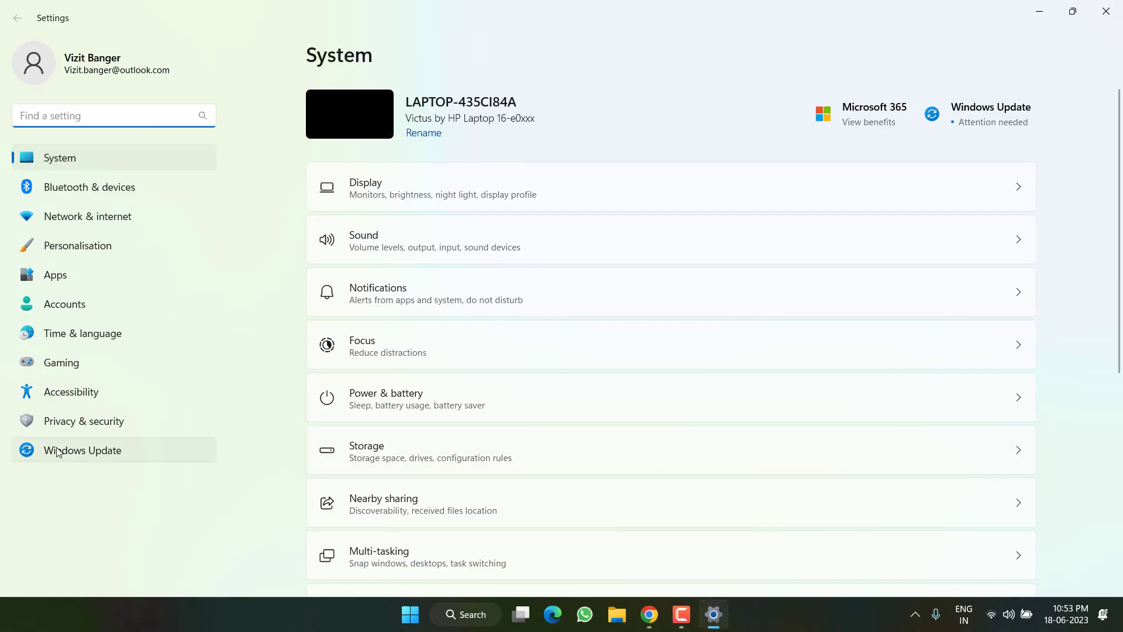
- Pass through Windows Update in the Settings sidebar and land on the Apps section
click(83, 450)
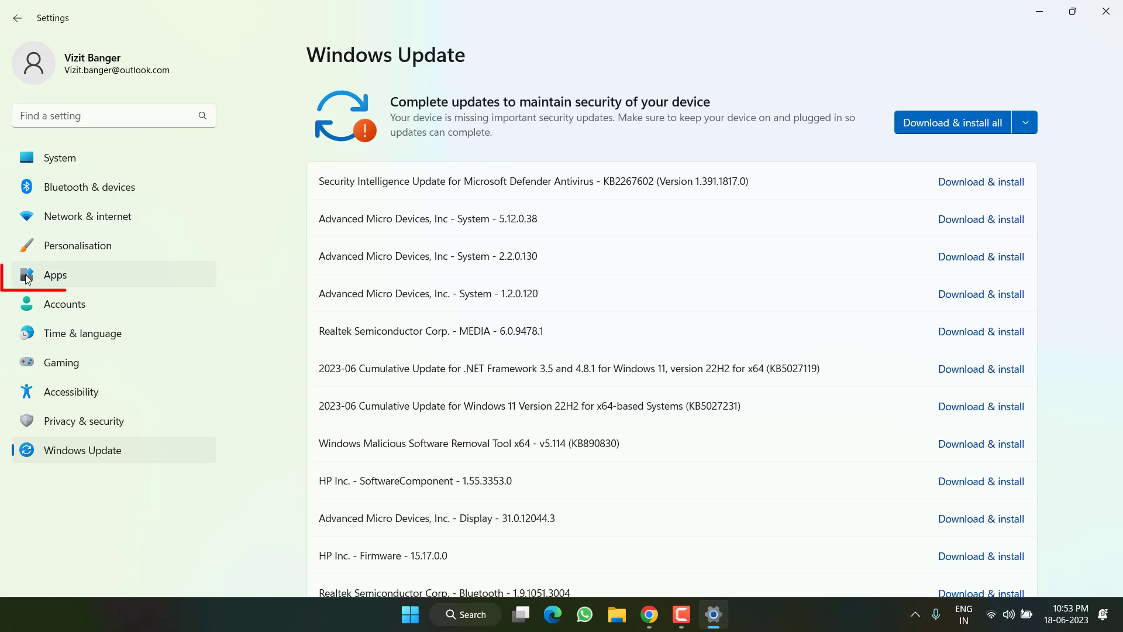
click(55, 275)
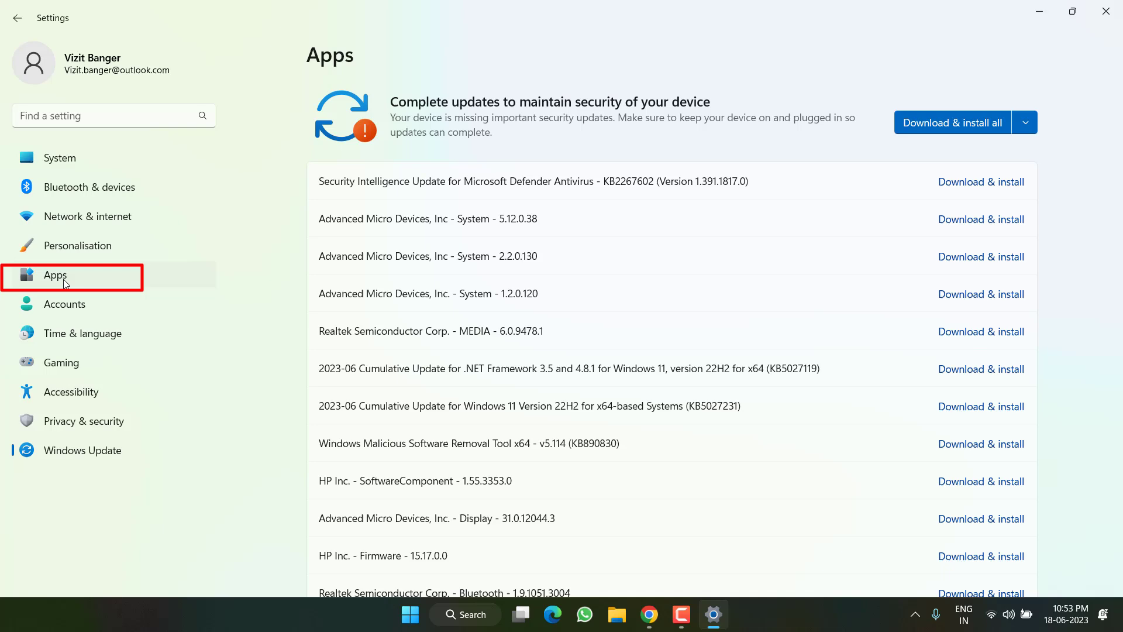
- Search installed apps for 'gaming service' and open Gaming Services' advanced options
click(55, 275)
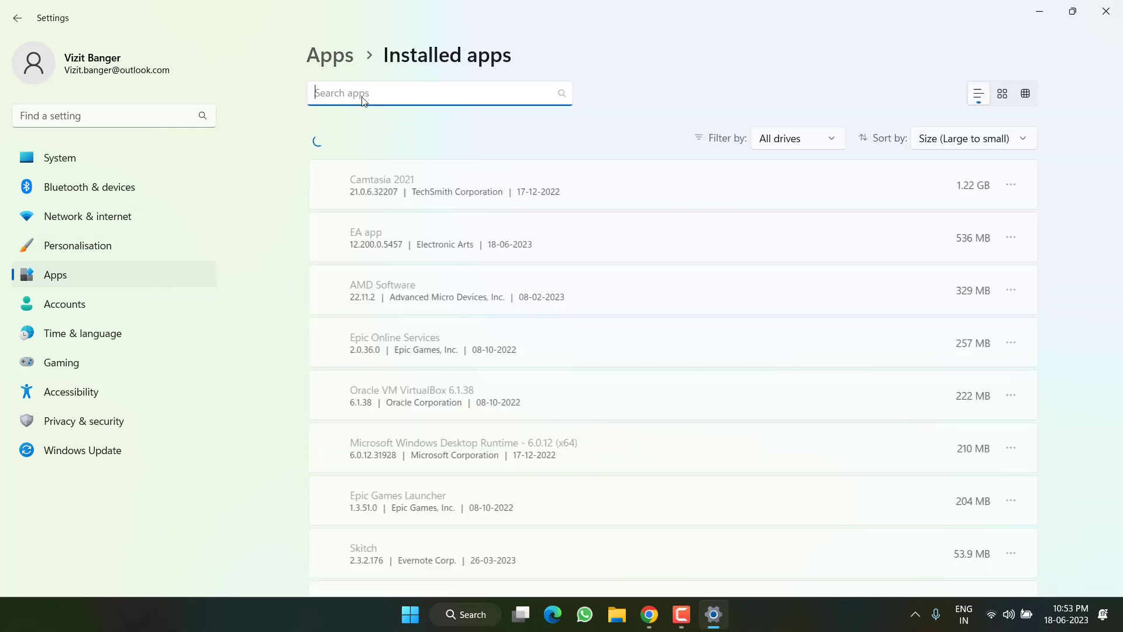
text(ga)
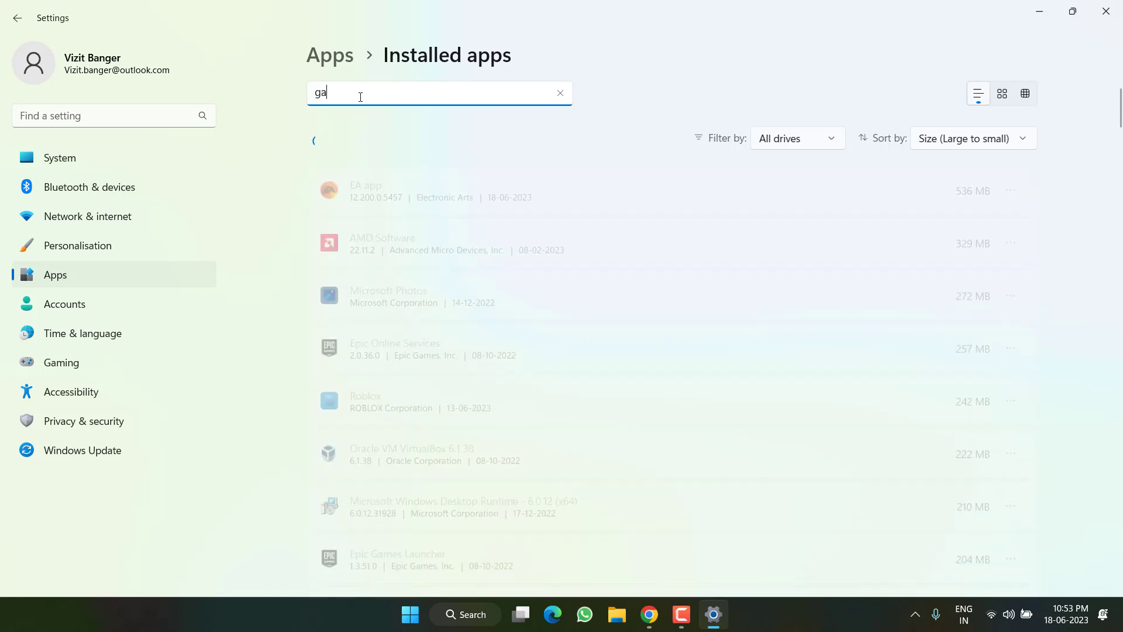
text(ming service)
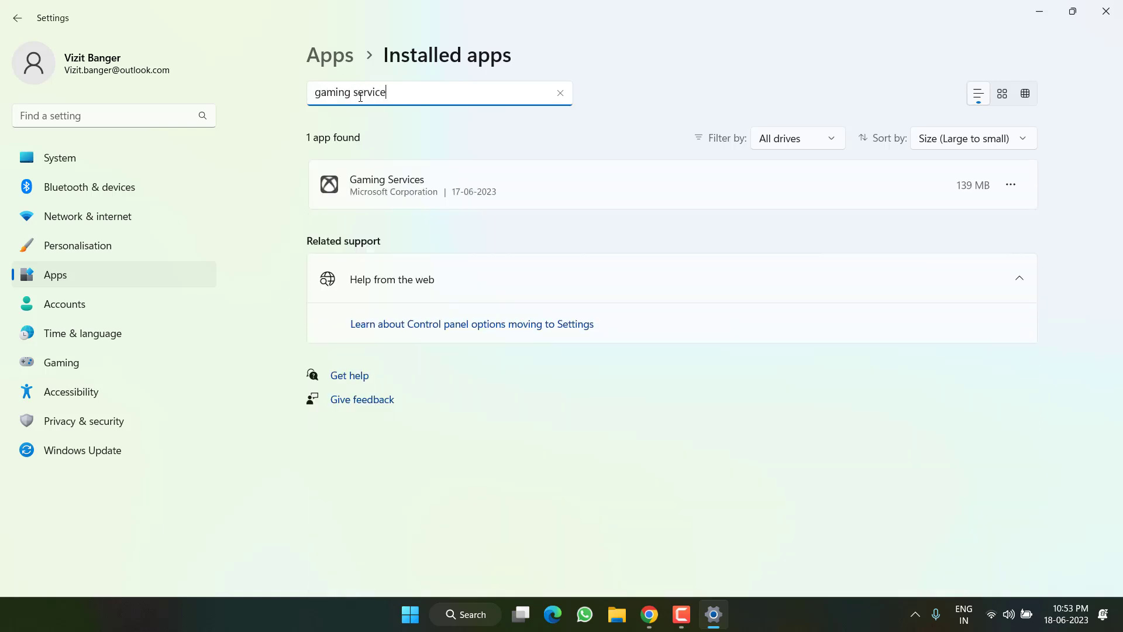
click(1011, 185)
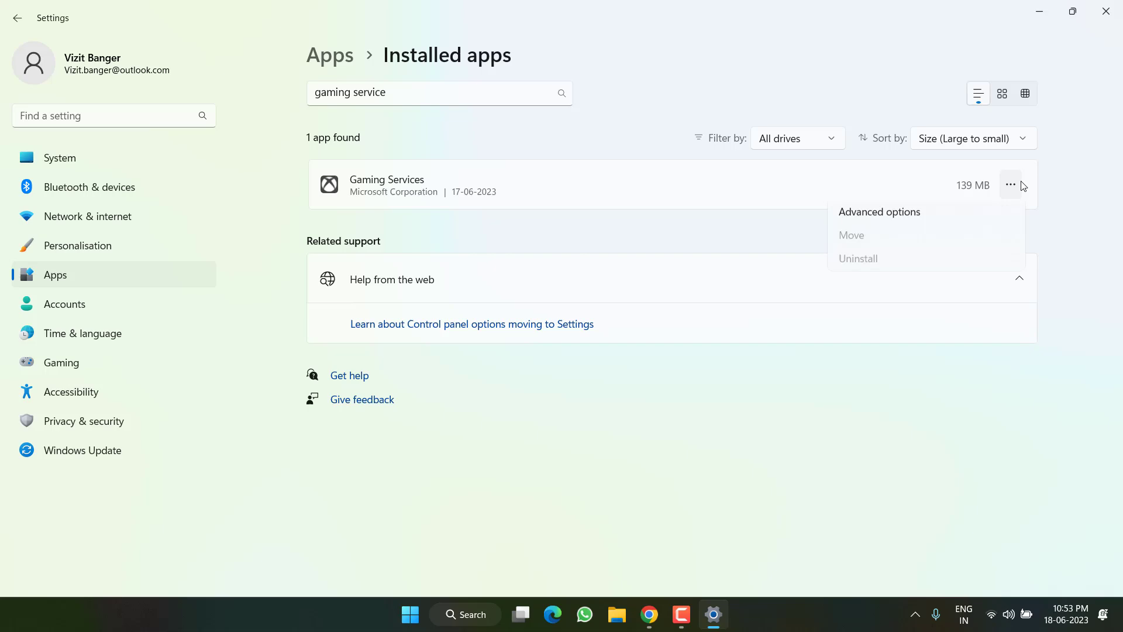
click(879, 216)
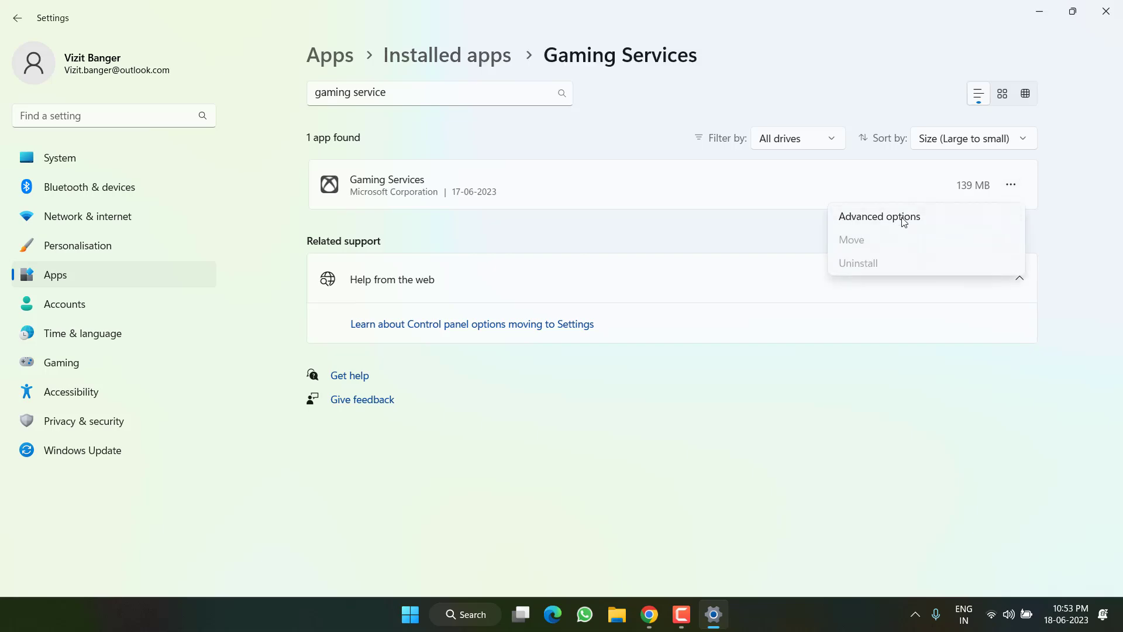
click(878, 216)
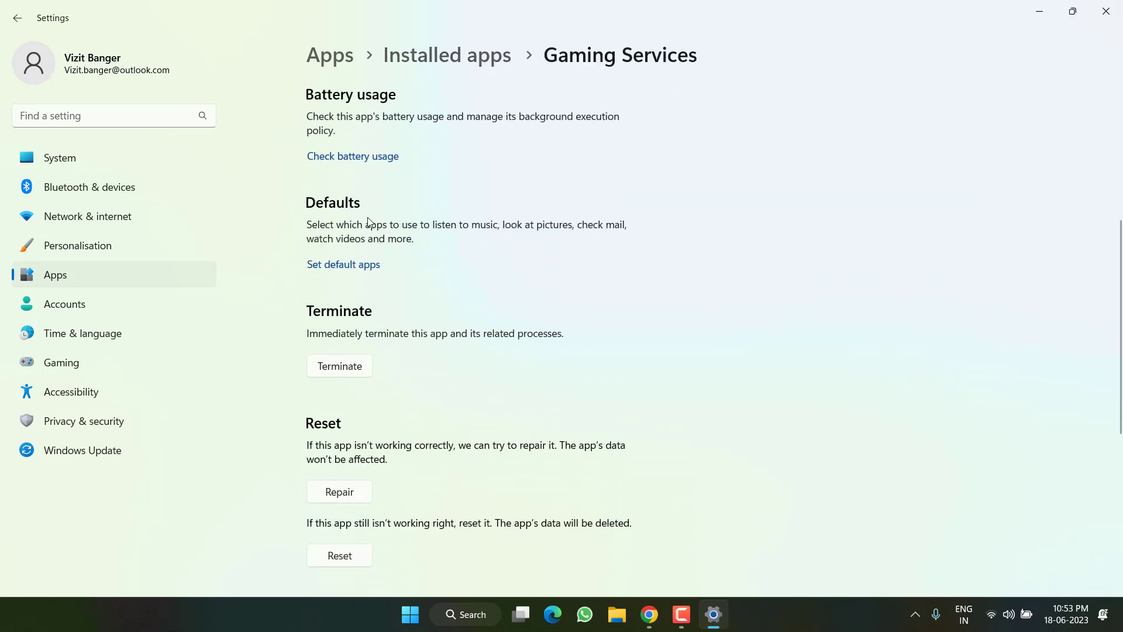
scroll(down, 3)
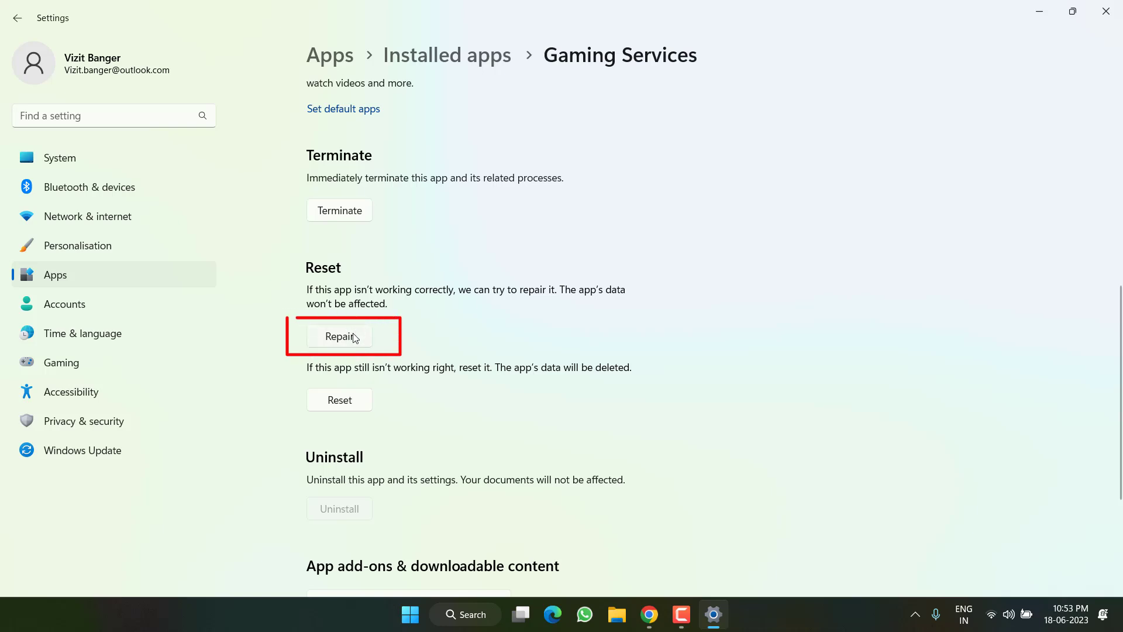
- Repair and reset Gaming Services, then close Settings
click(339, 336)
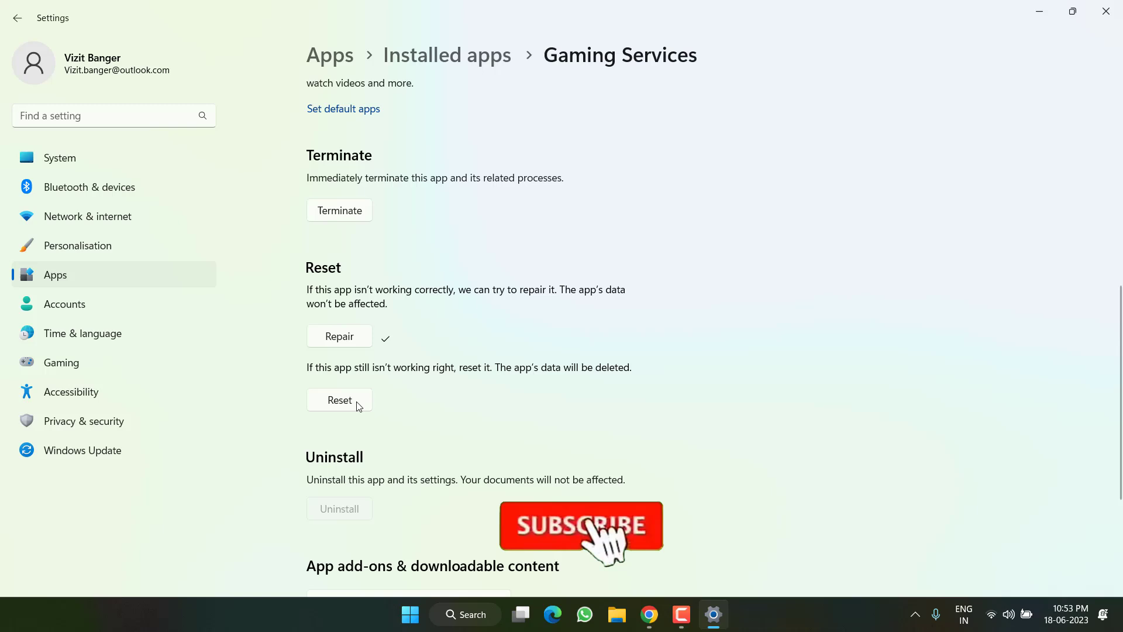
click(339, 400)
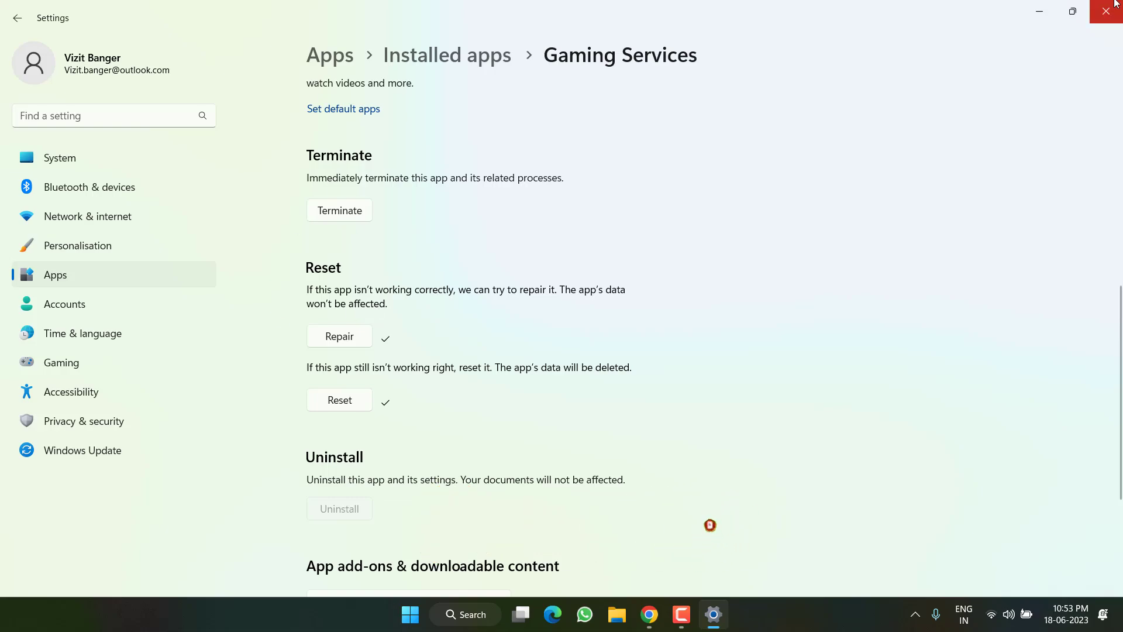
click(1109, 11)
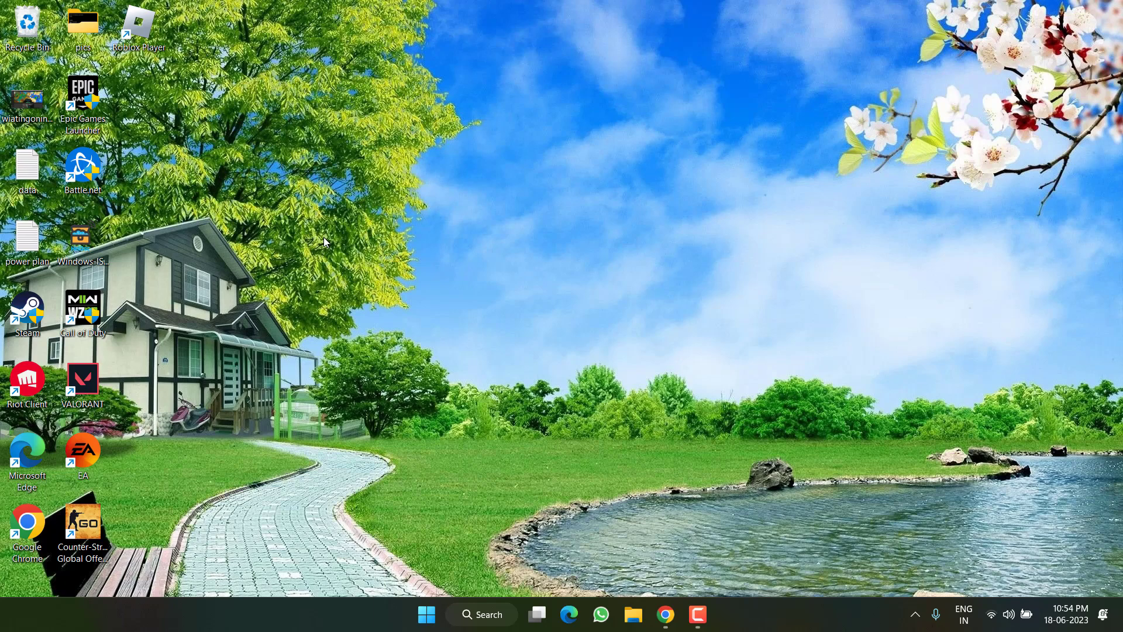
- Open Task Manager's Services list and right-click the ClipSVC service
right_click(427, 615)
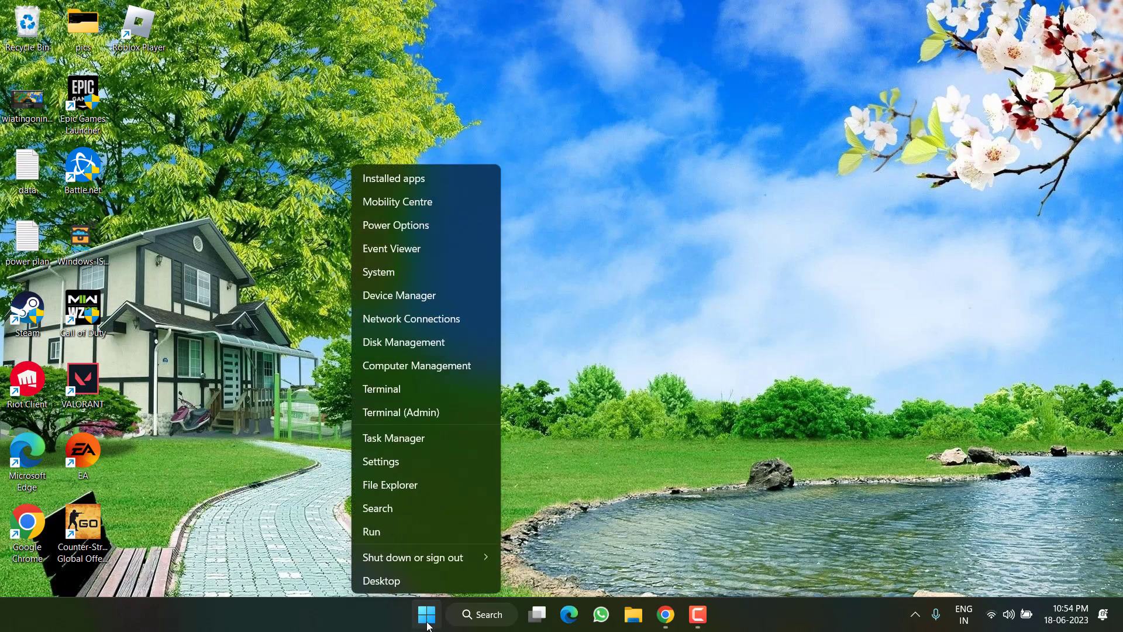
mouse_move(393, 438)
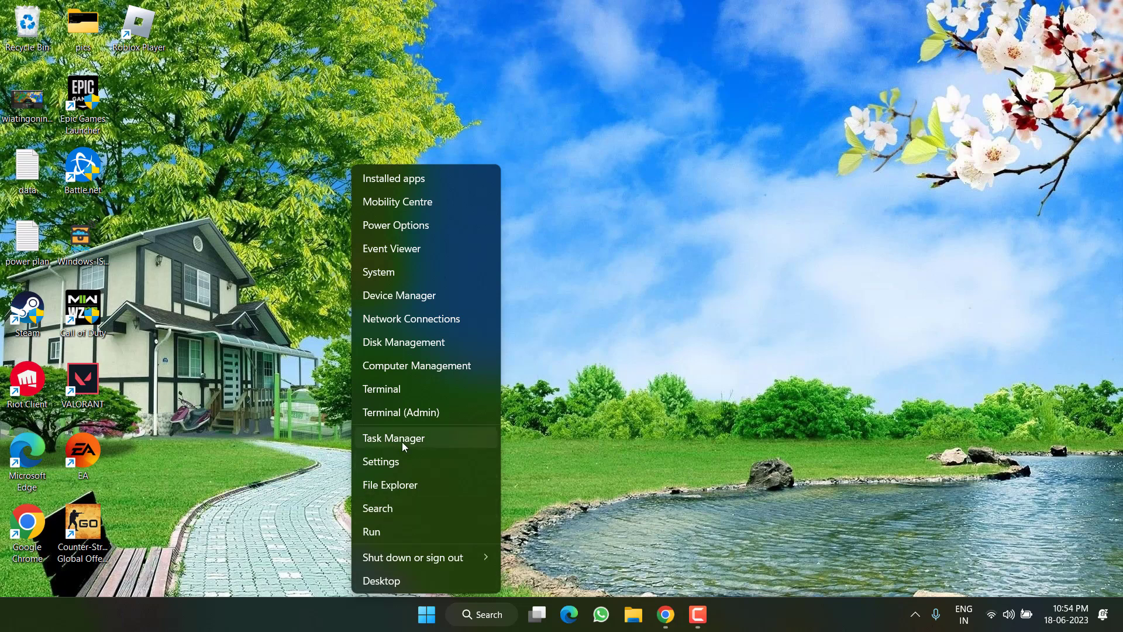
click(393, 438)
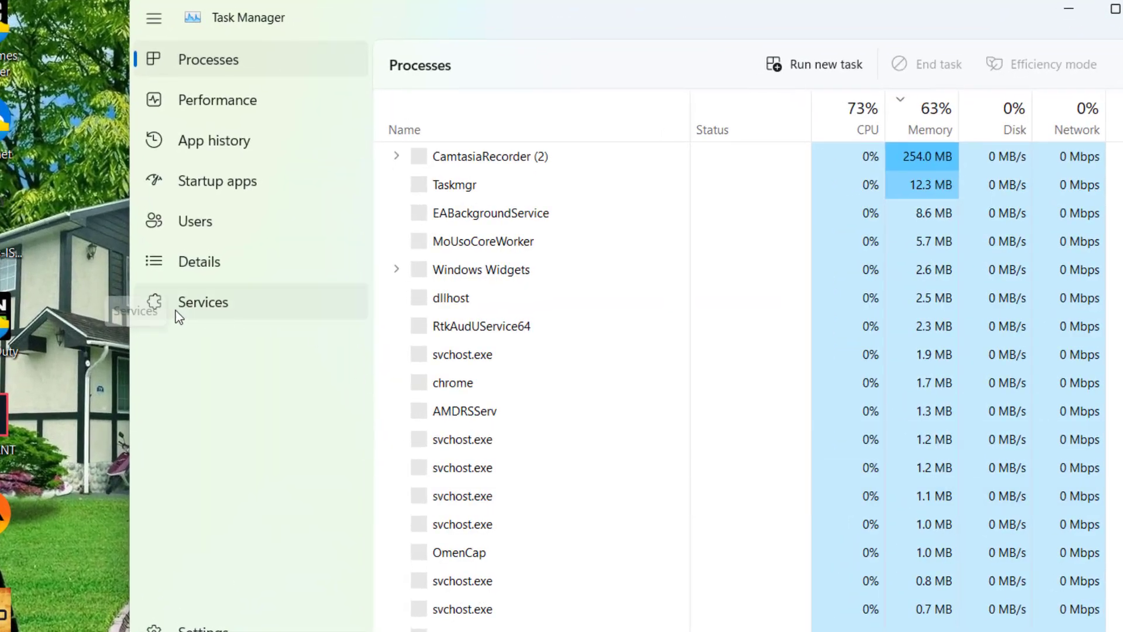
click(203, 302)
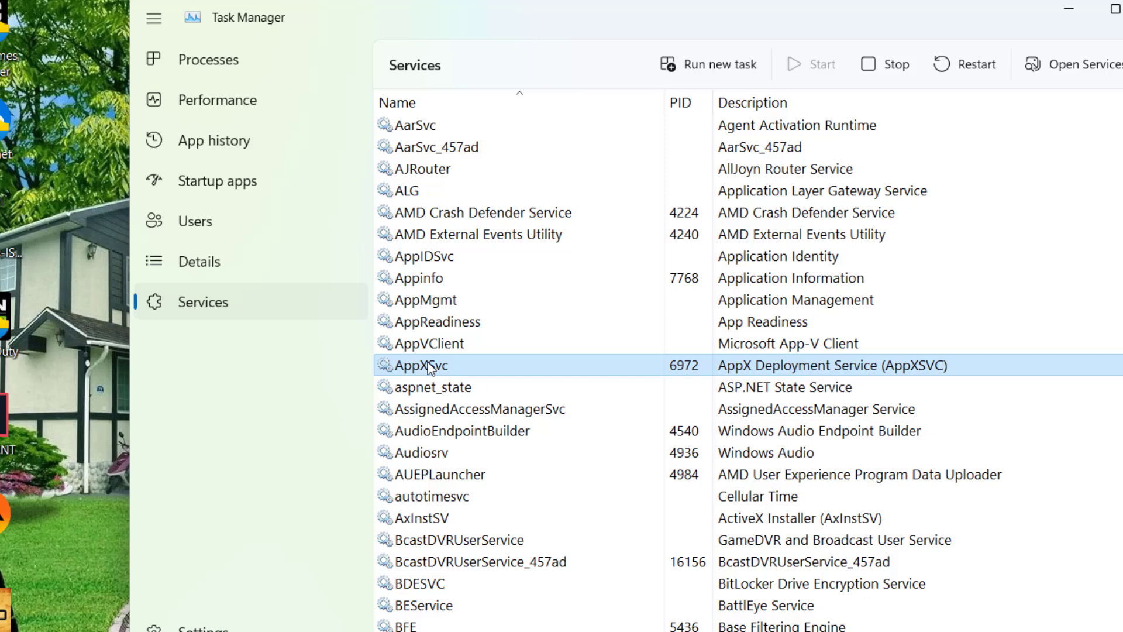
scroll(down, 3)
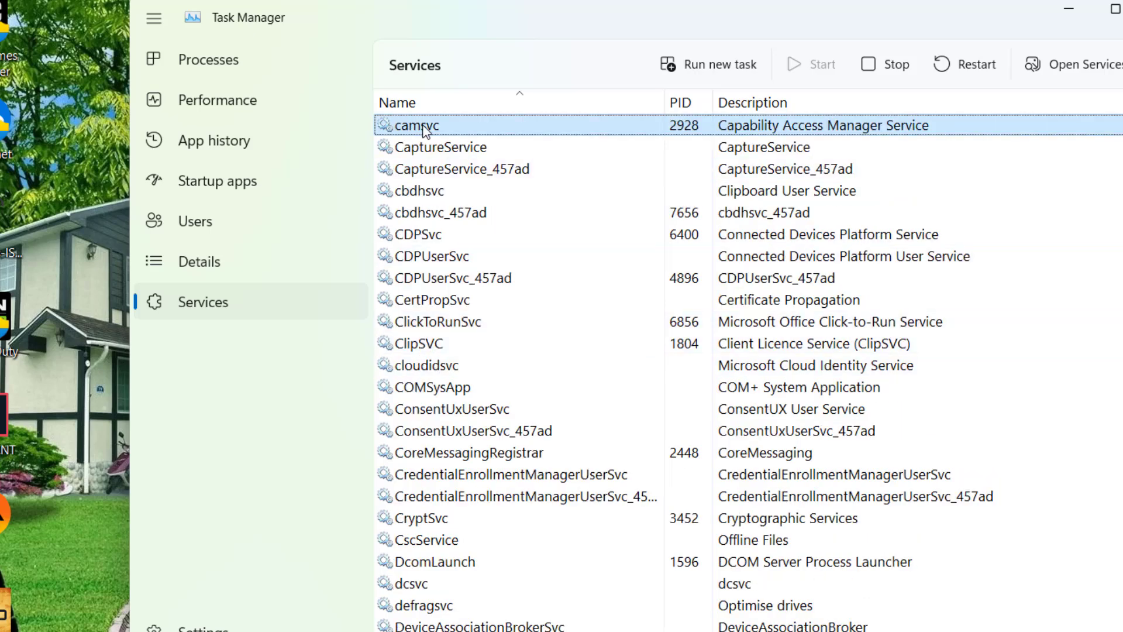
click(424, 344)
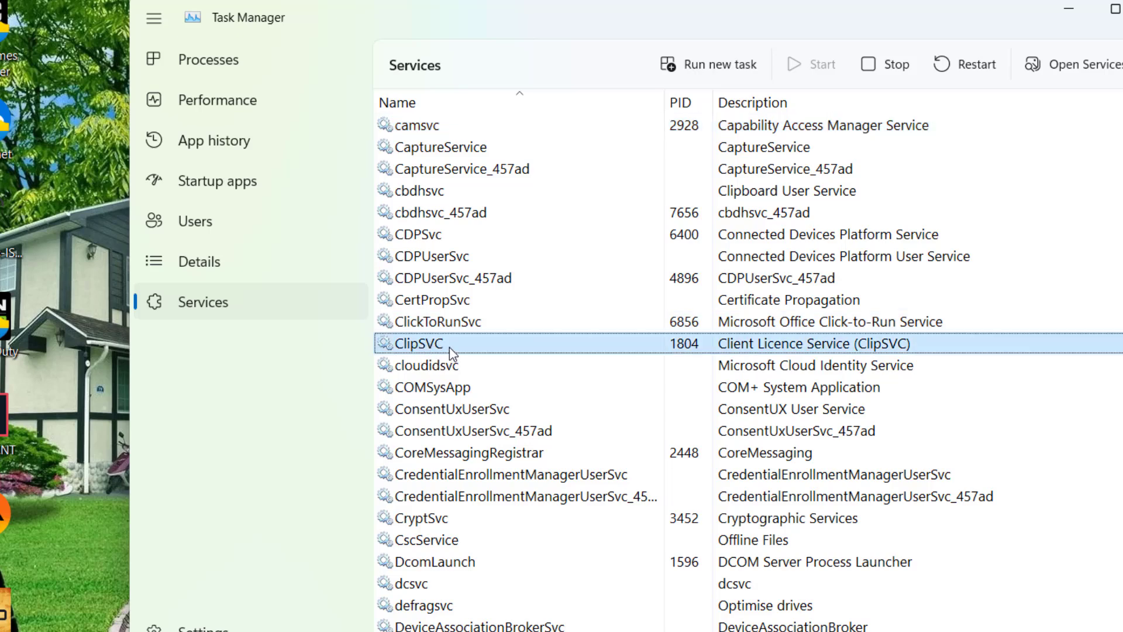
mouse_move(427, 349)
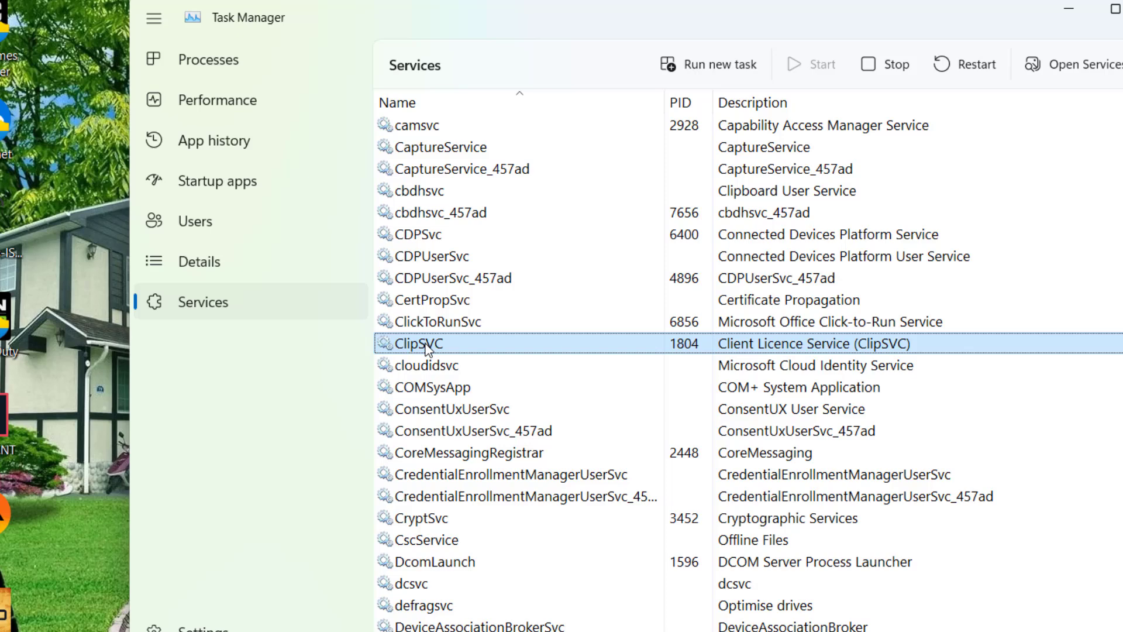
right_click(418, 343)
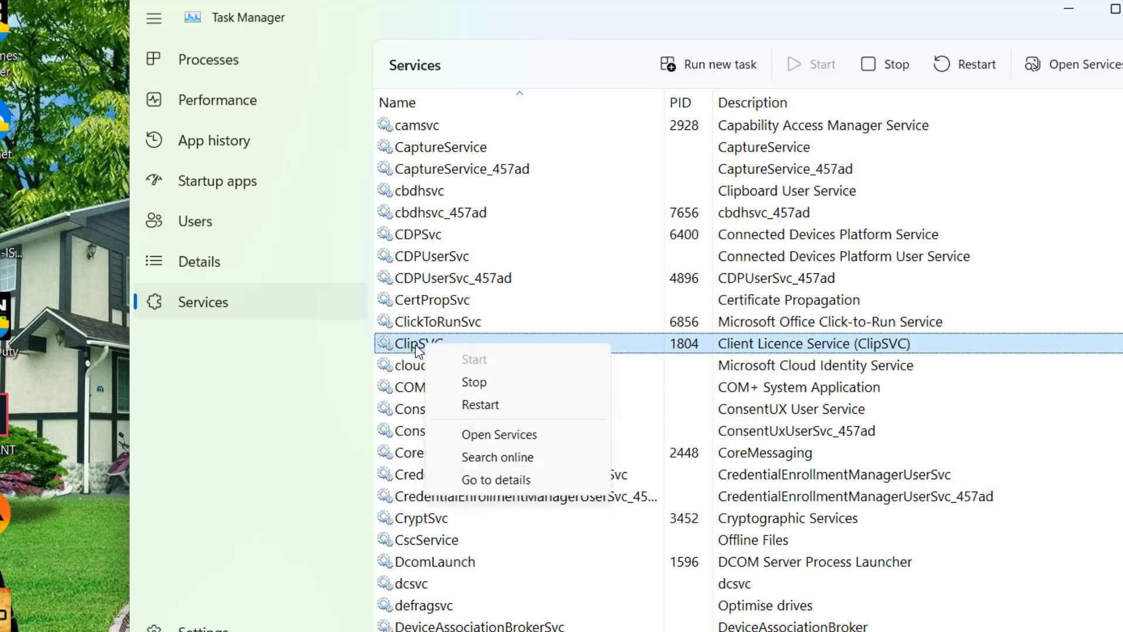
mouse_move(475, 381)
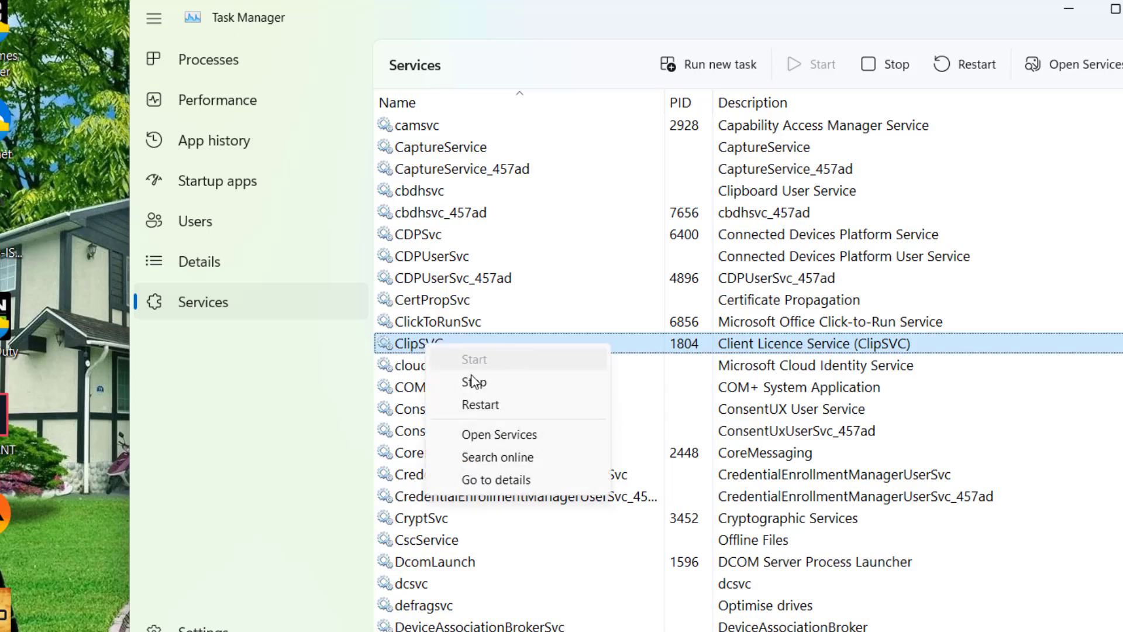
mouse_move(492, 363)
text(stor)
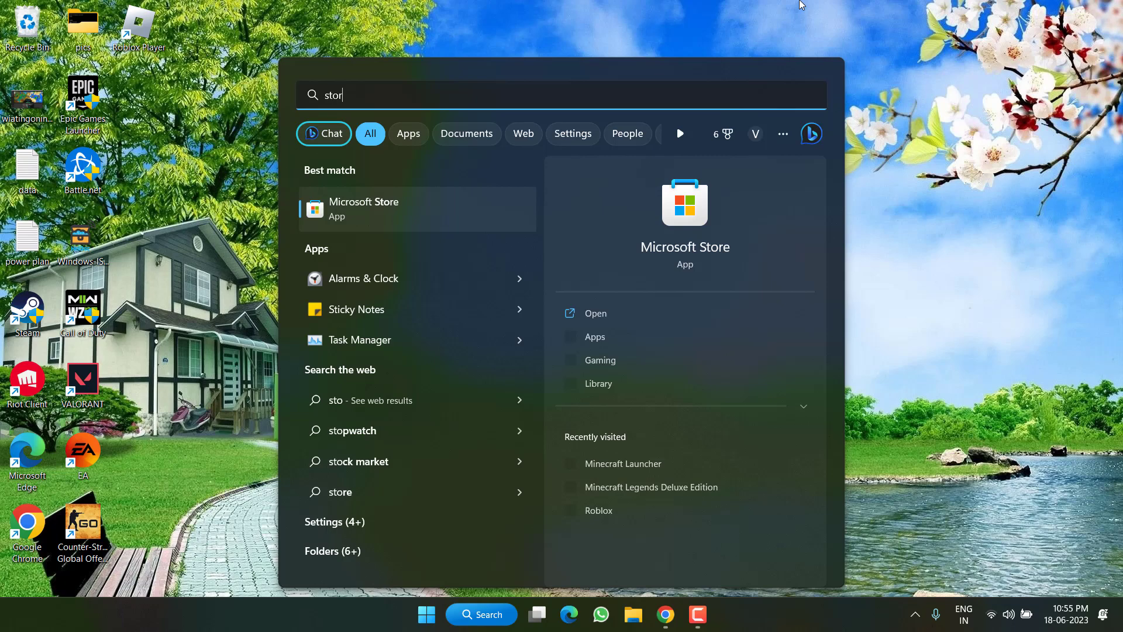
- Open Microsoft Store from Start search and view its Library of 46 updates
text(e)
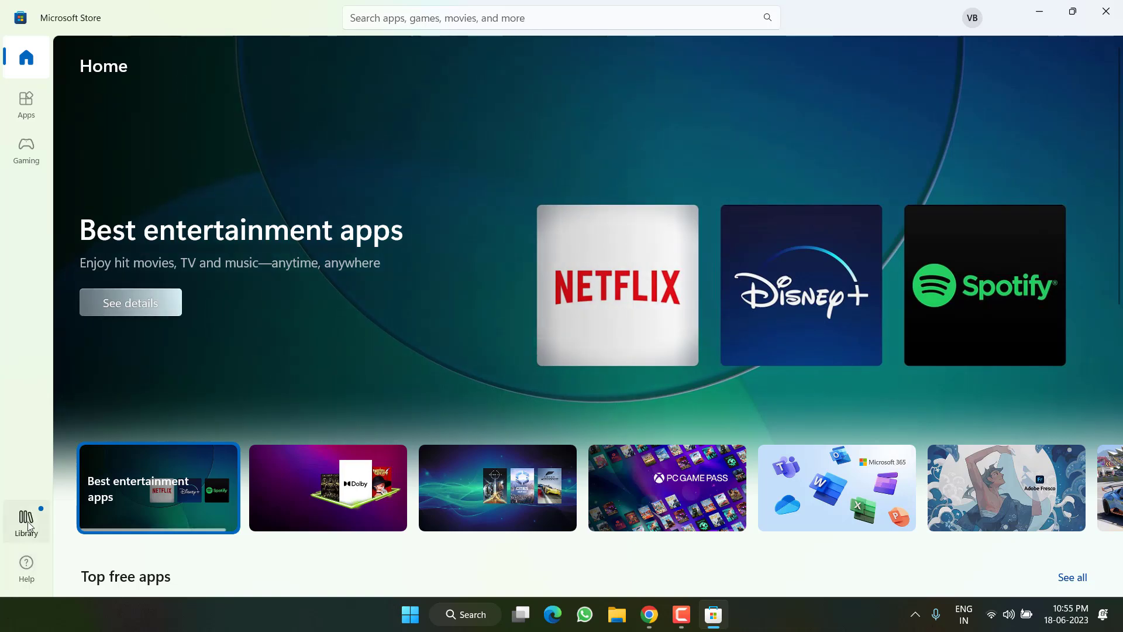
click(26, 521)
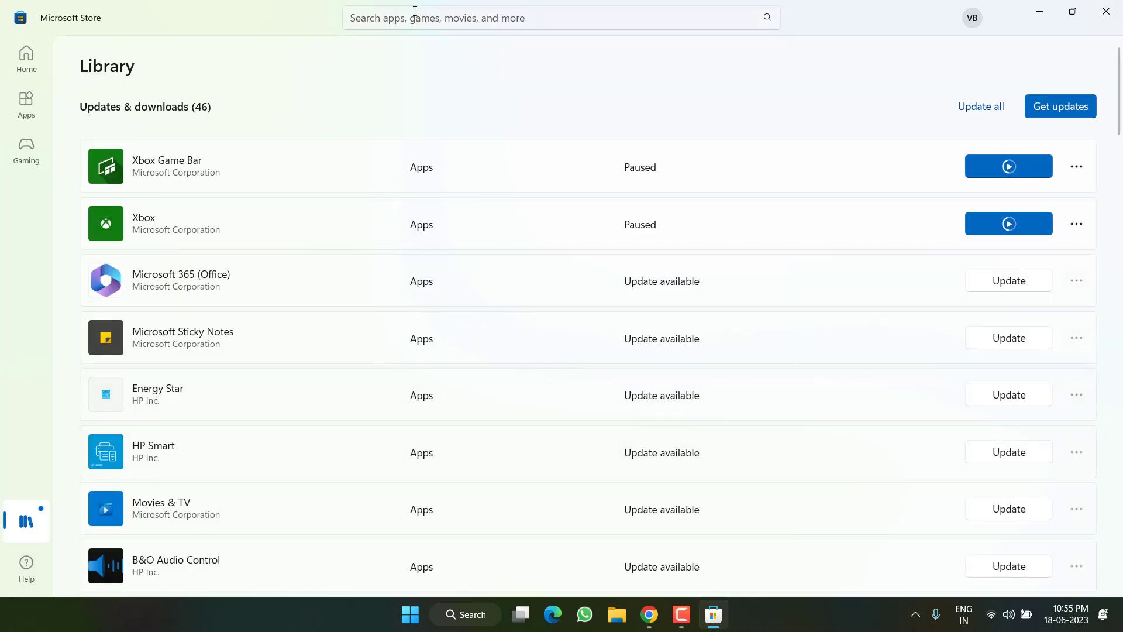
- Search 'minecraft', filter the Library to games, then scroll back up to updates
text(minecraft)
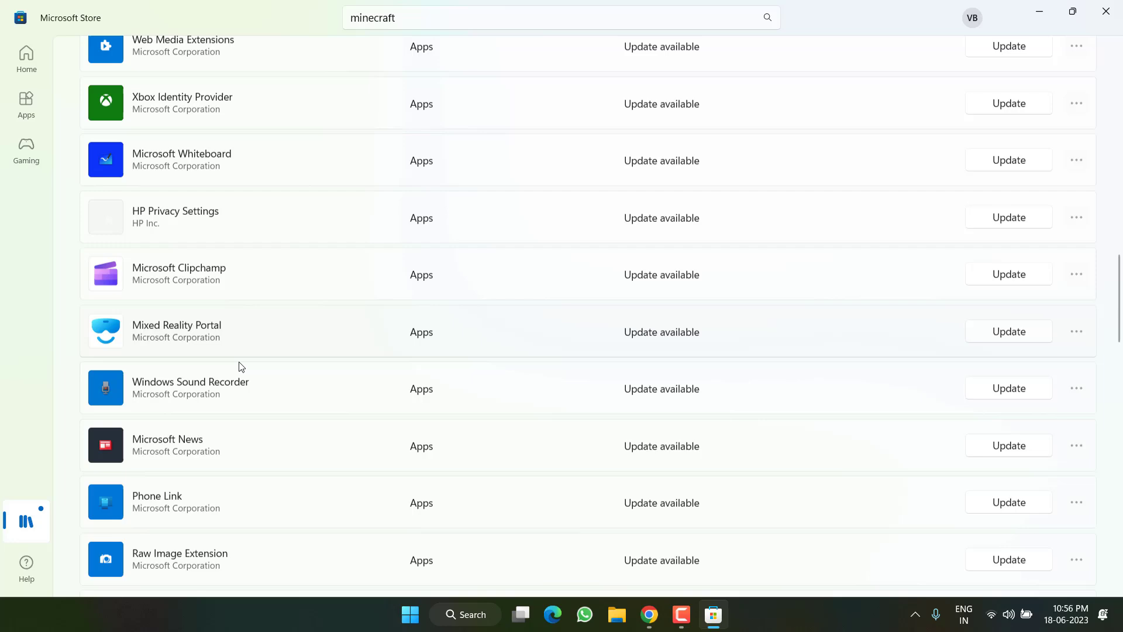
scroll(down, 3)
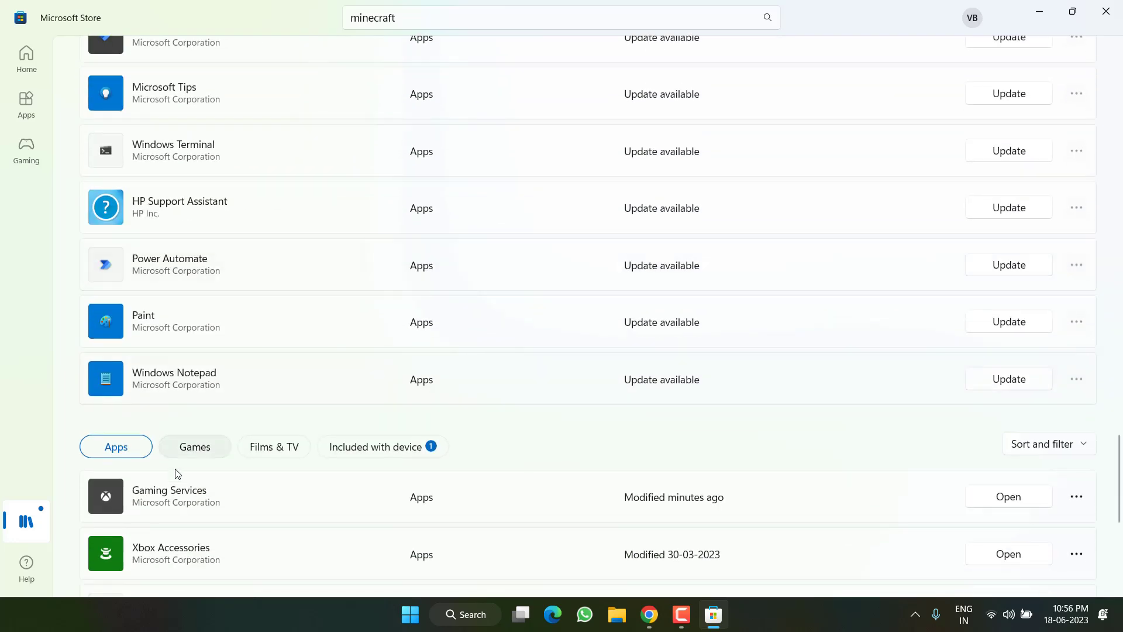
click(195, 446)
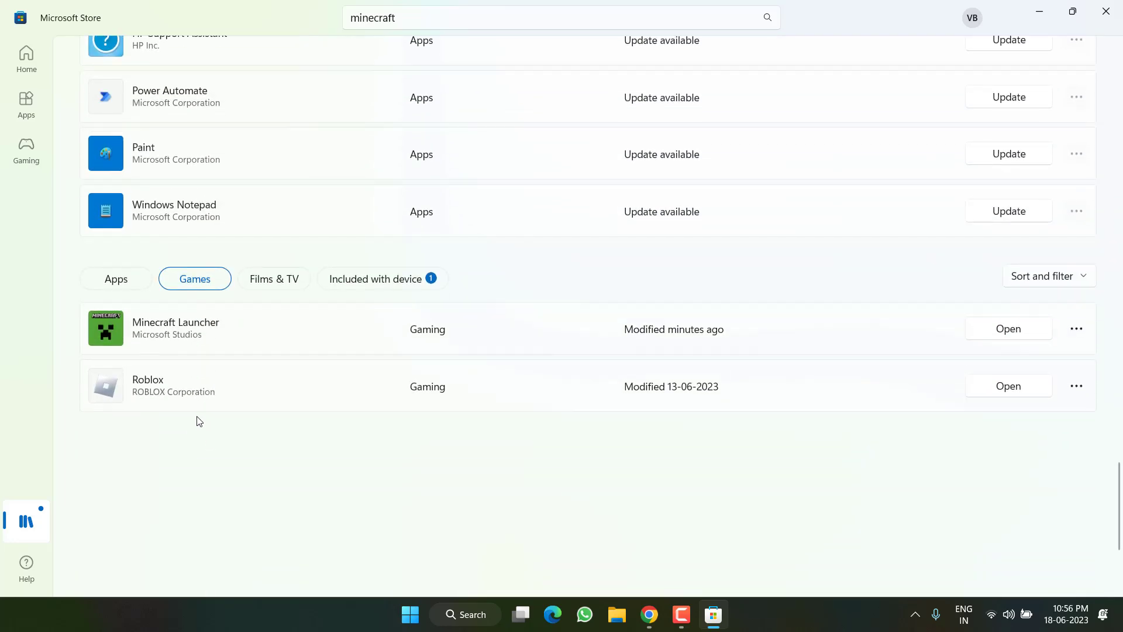
mouse_move(185, 338)
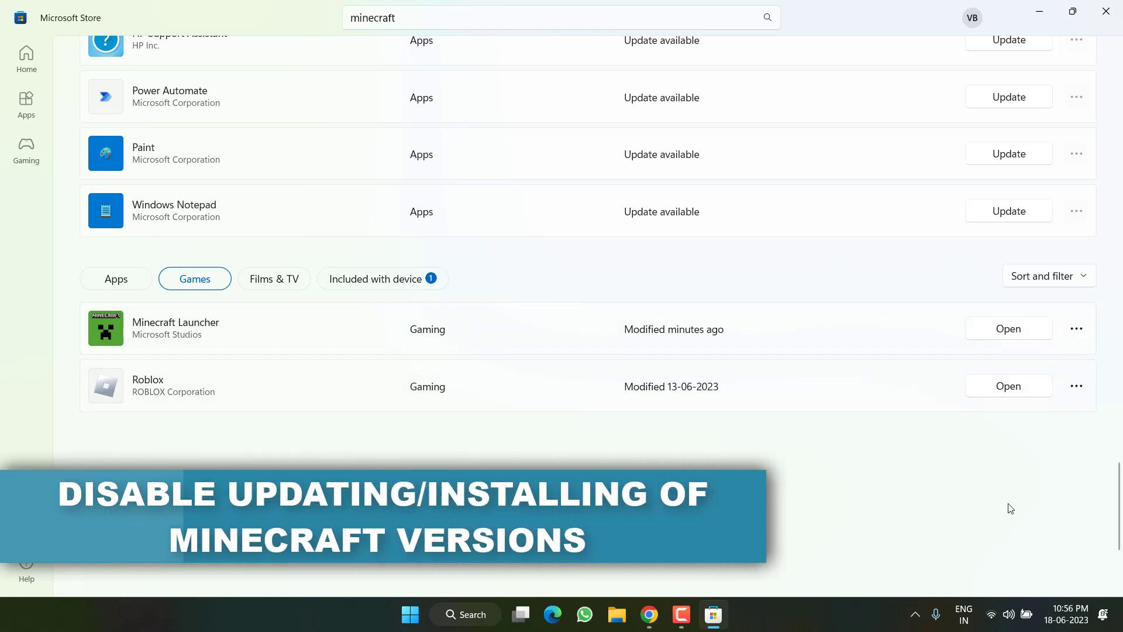
scroll(up, 3)
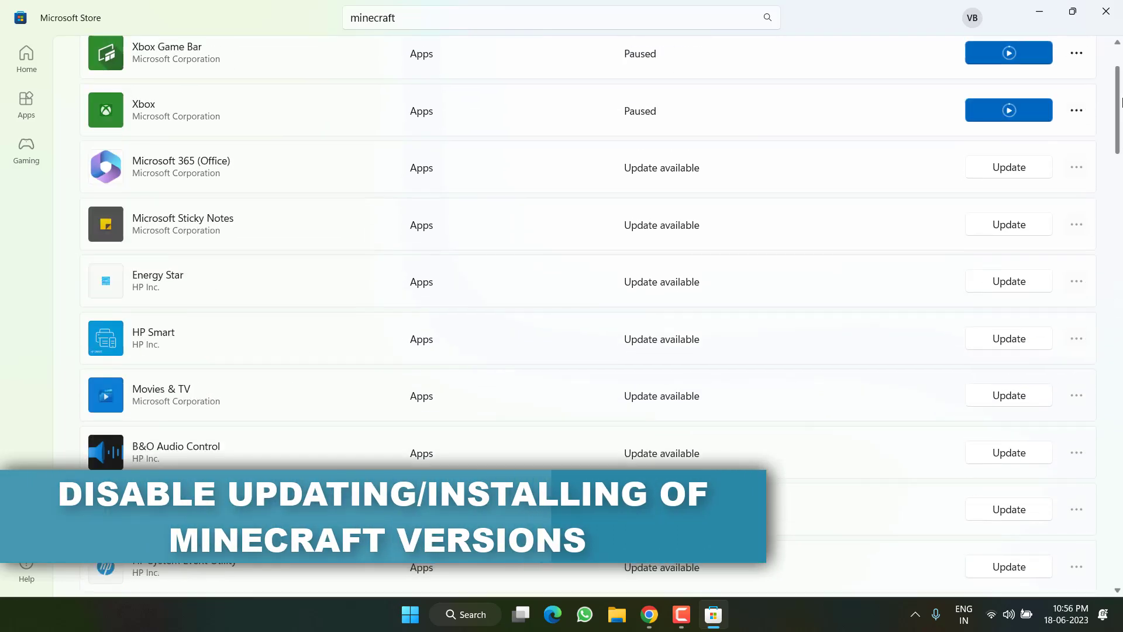
scroll(up, 3)
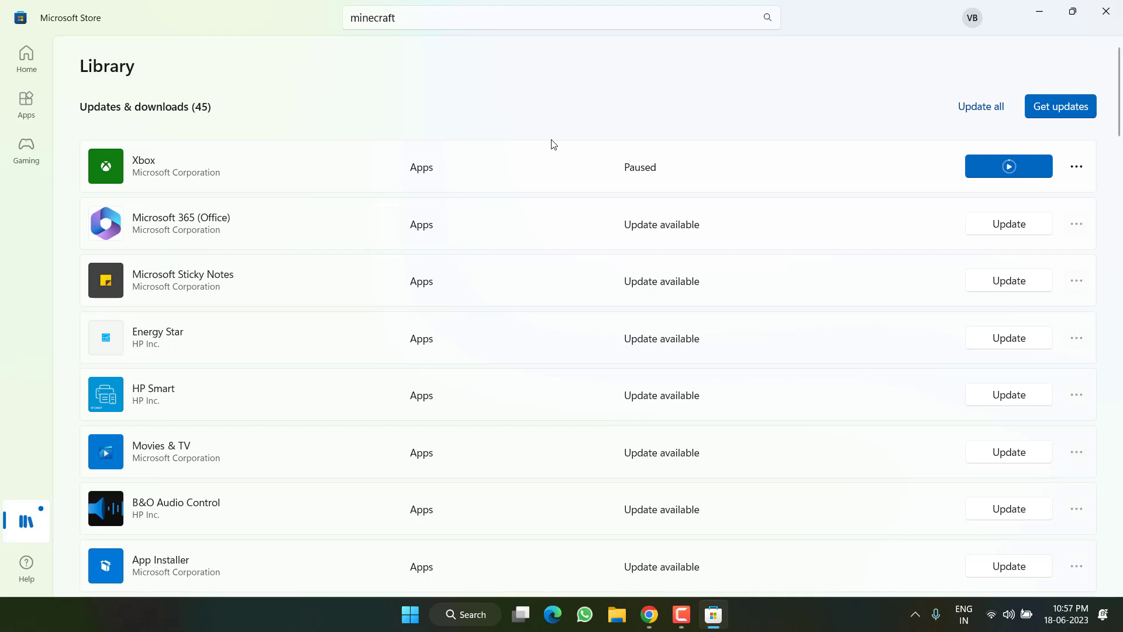
mouse_move(1105, 12)
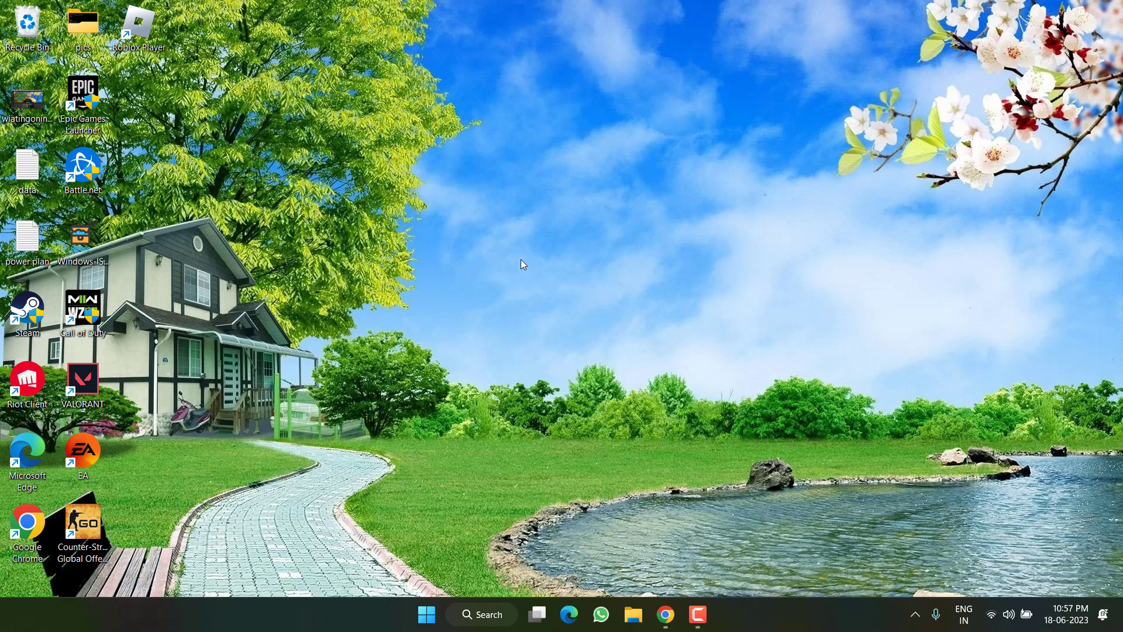
mouse_move(622, 371)
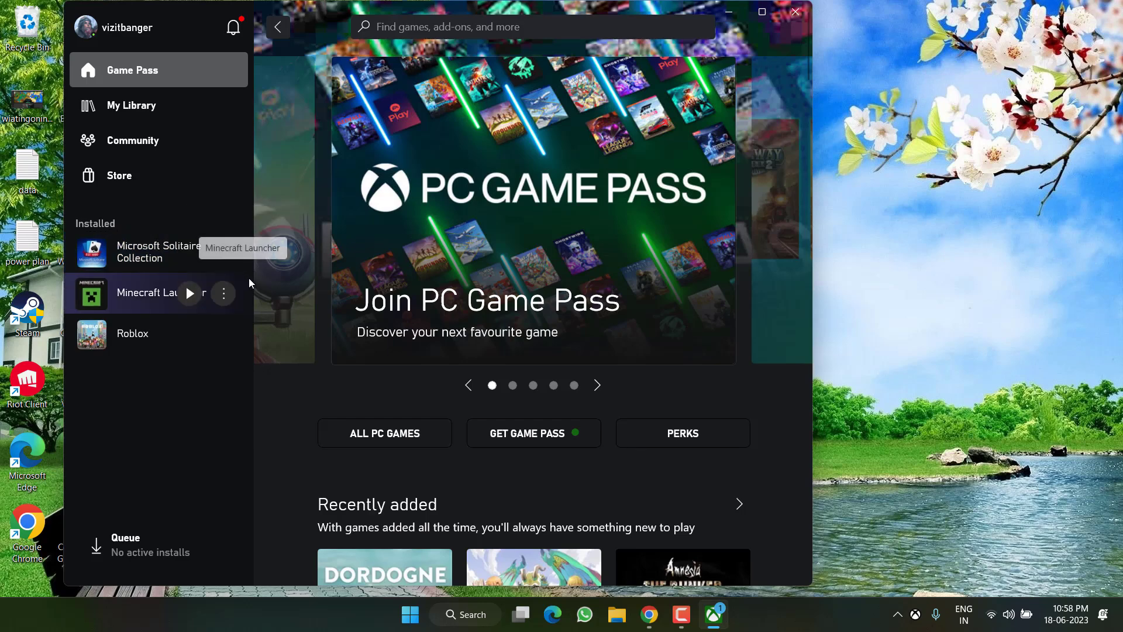
mouse_move(351, 224)
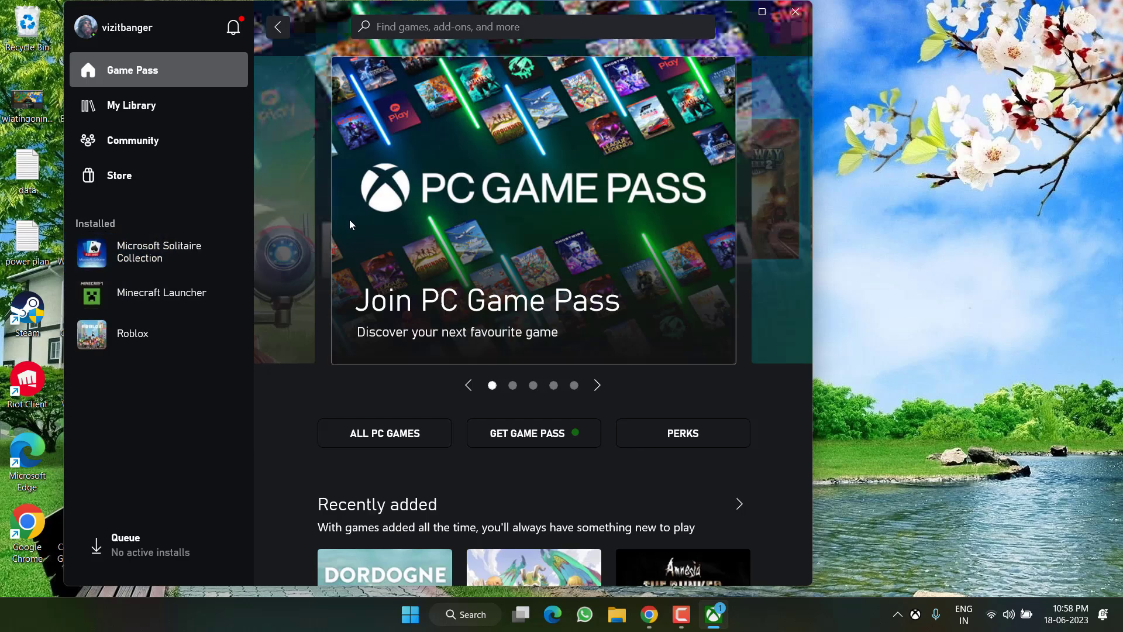
- Filter installed apps by 'mine' and open Minecraft Launcher's options menu
click(393, 613)
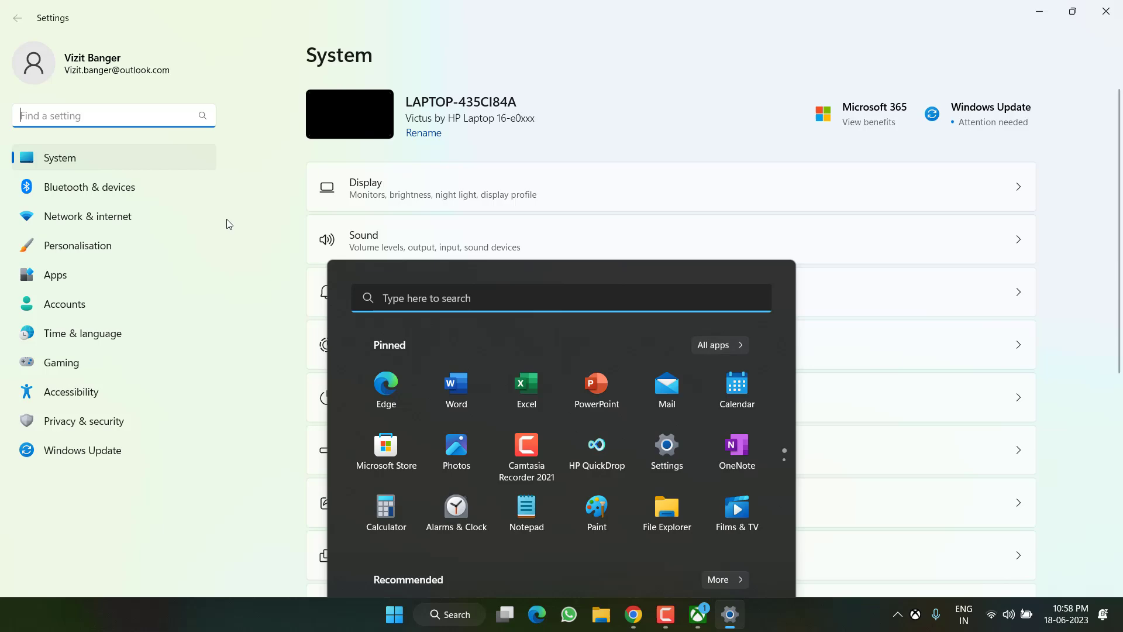
click(55, 274)
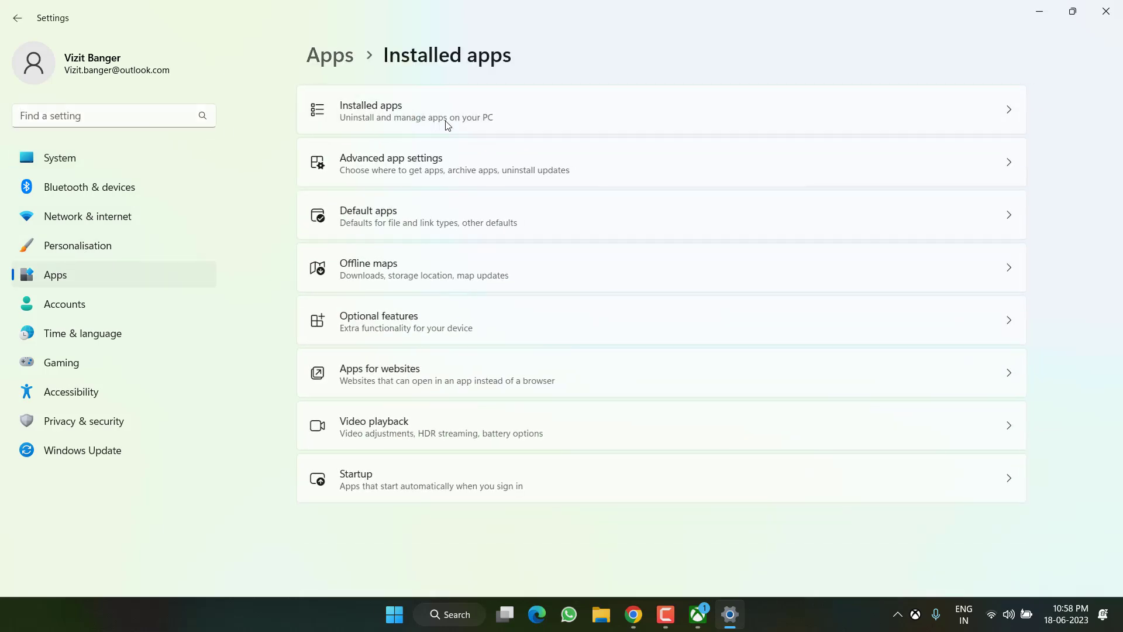
text(m)
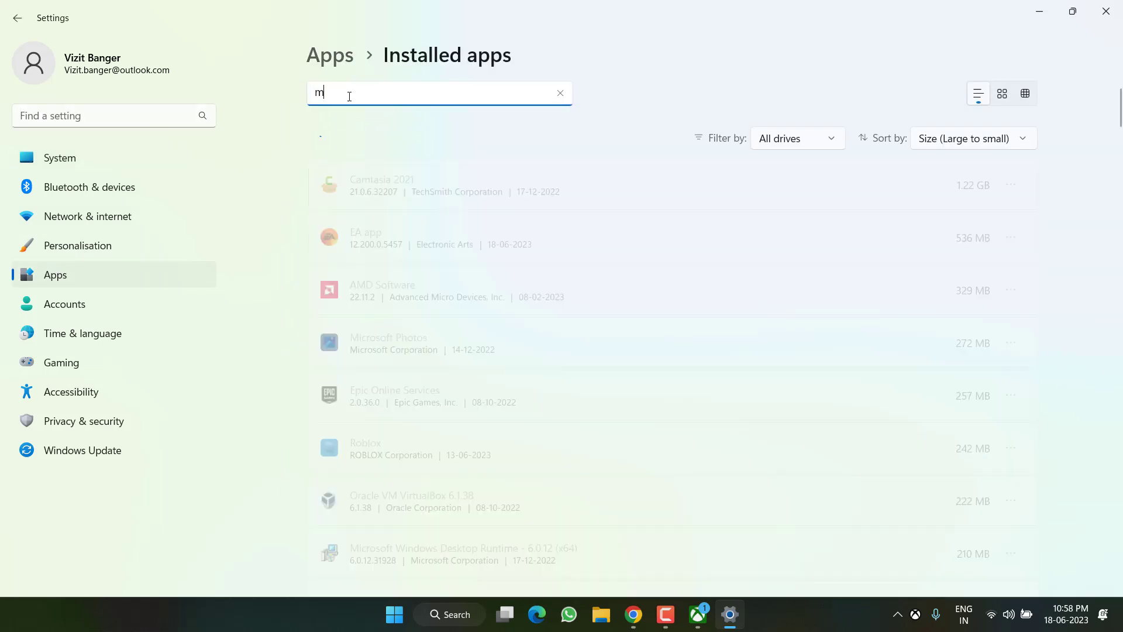
text(ine)
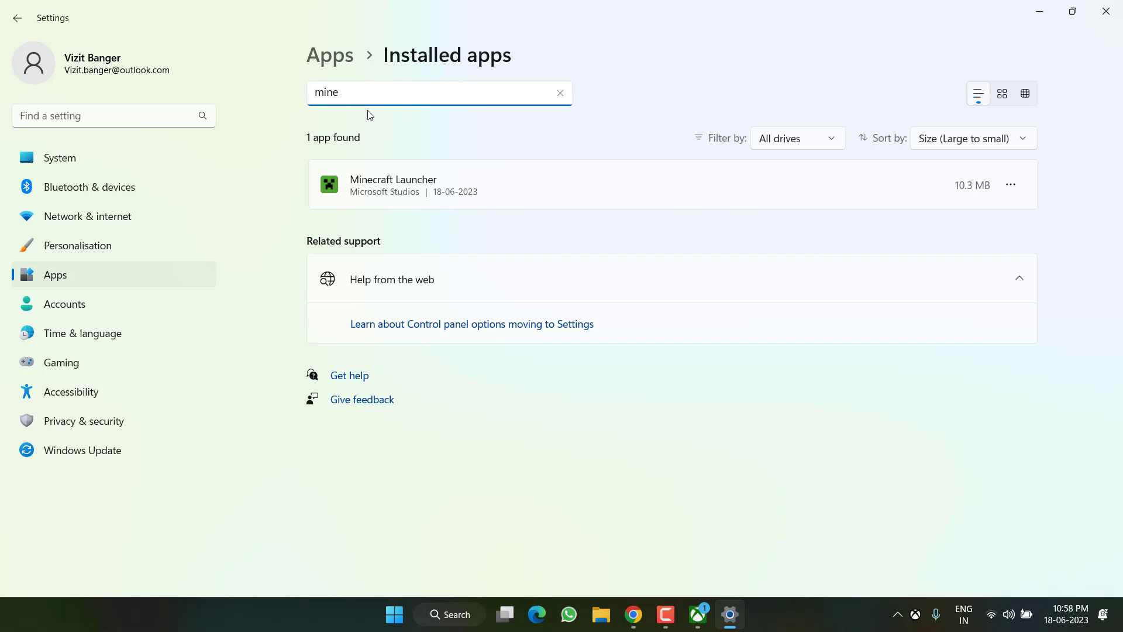
click(1011, 184)
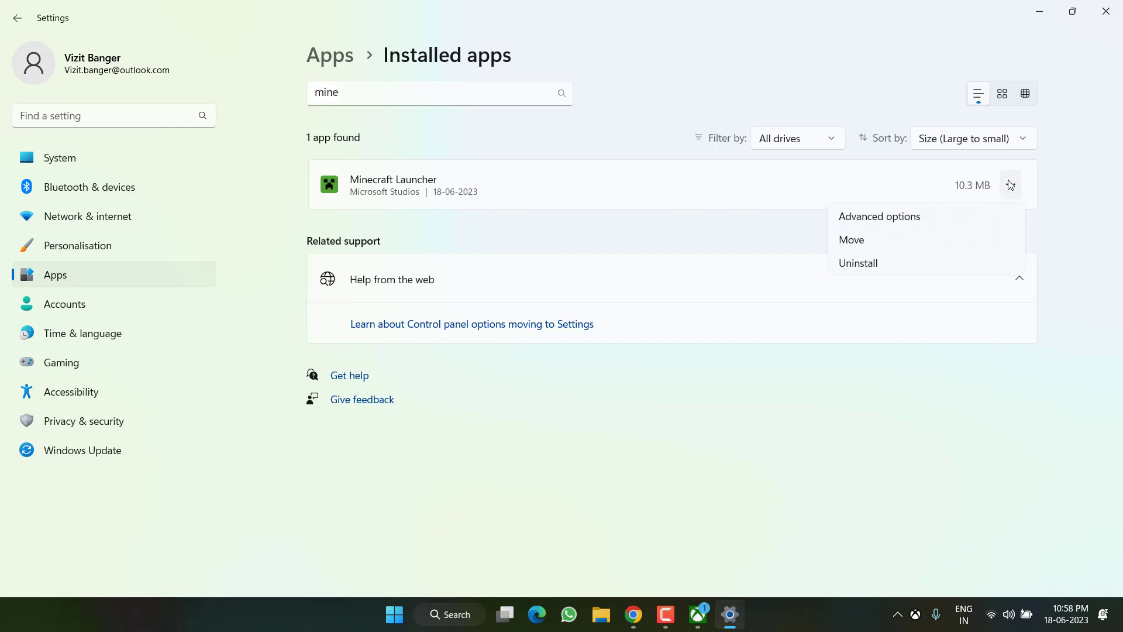
mouse_move(866, 262)
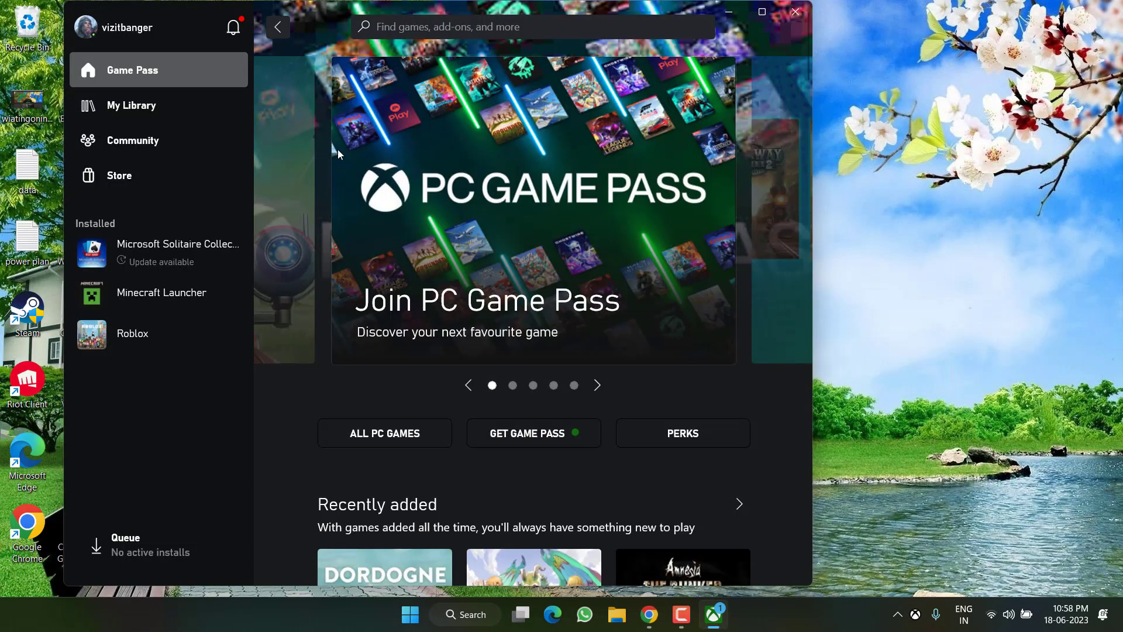
mouse_move(209, 7)
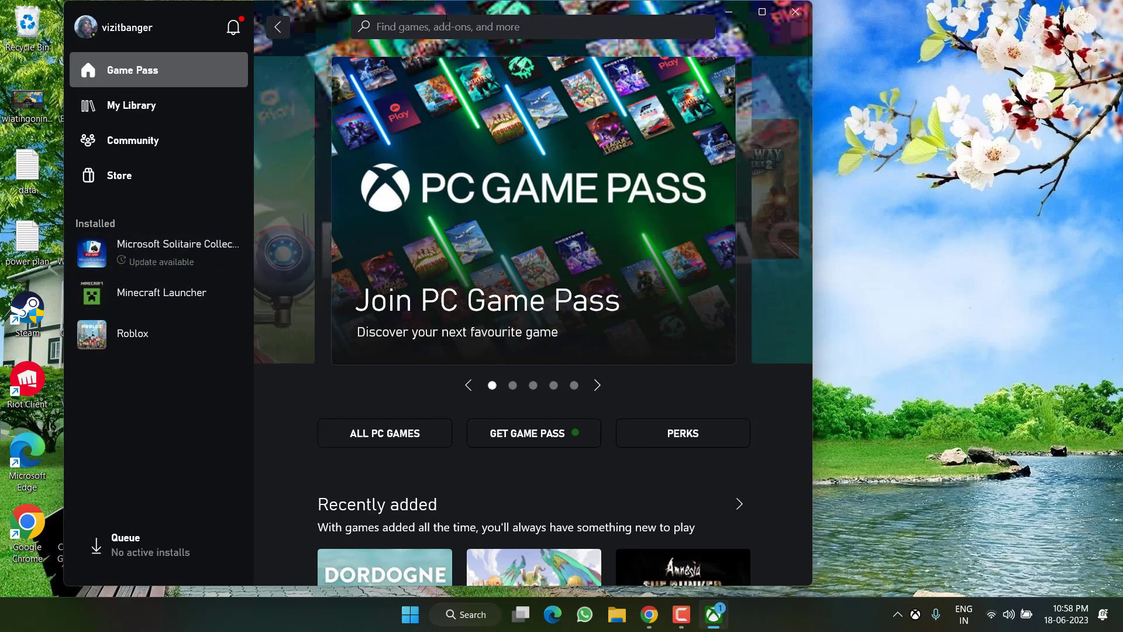
- Search 'mined' in Xbox, view the Minecraft Dungeons bundle, then close the app
text(mined)
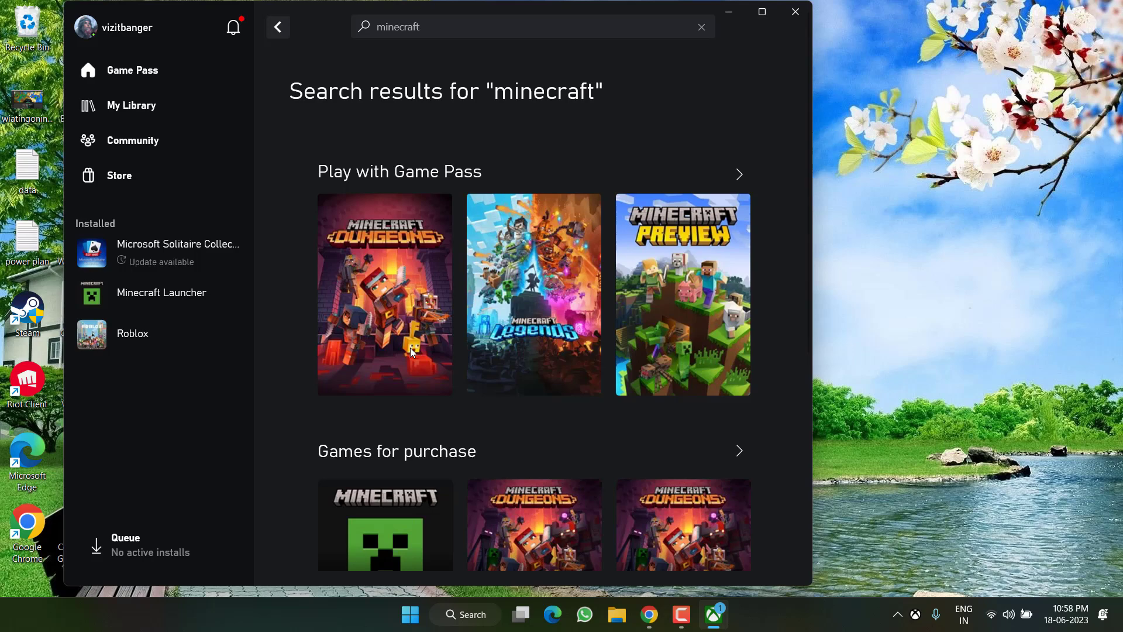
click(385, 293)
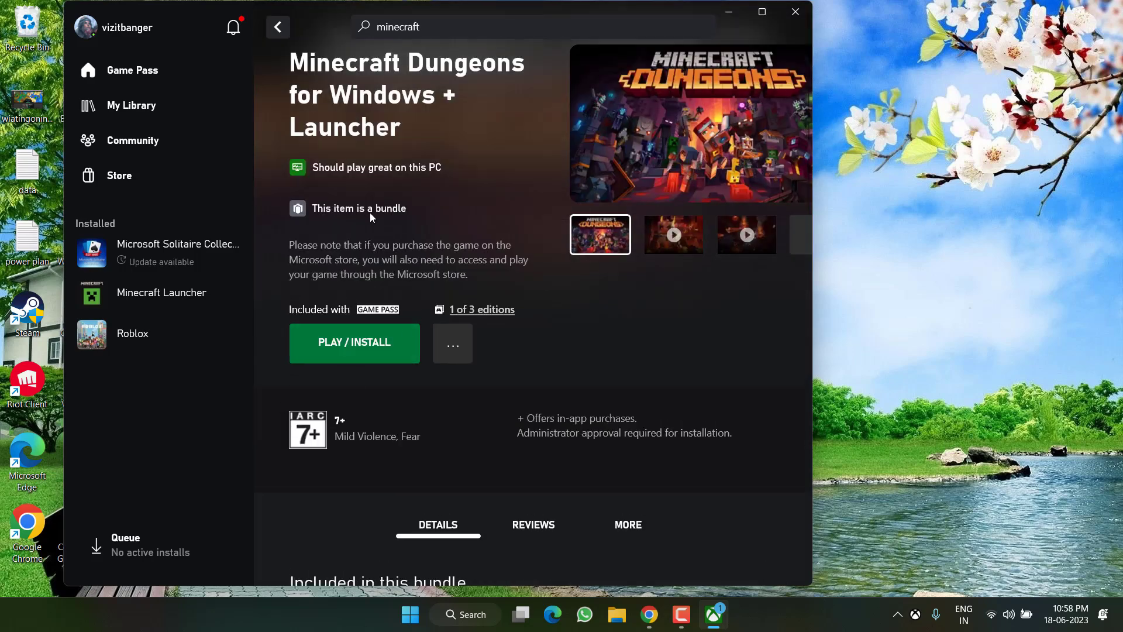
mouse_move(378, 323)
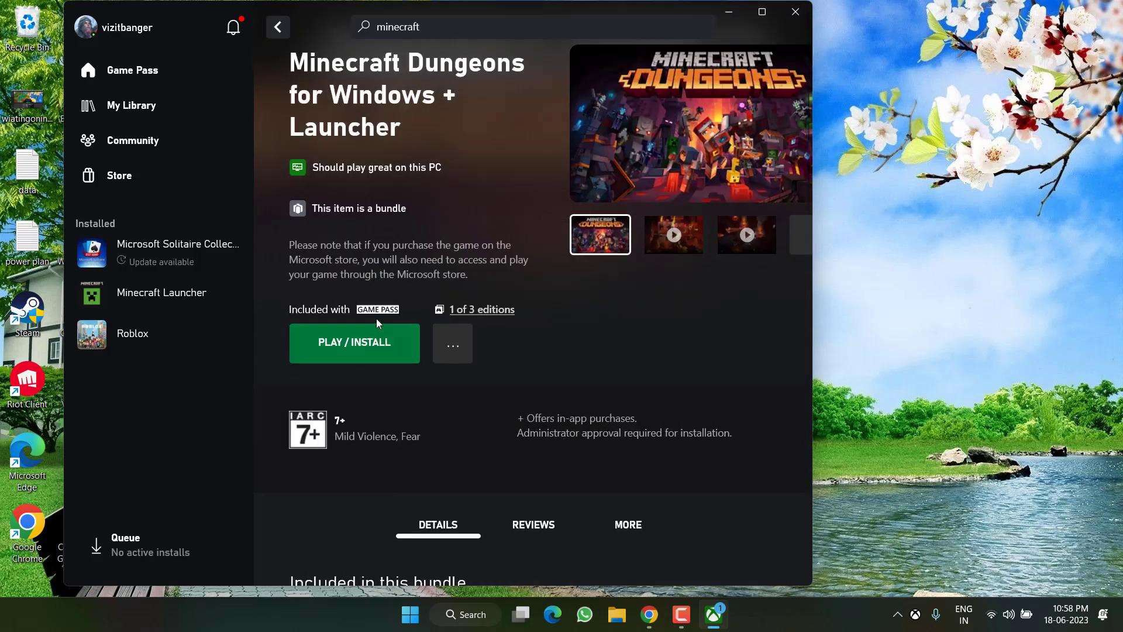
mouse_move(442, 335)
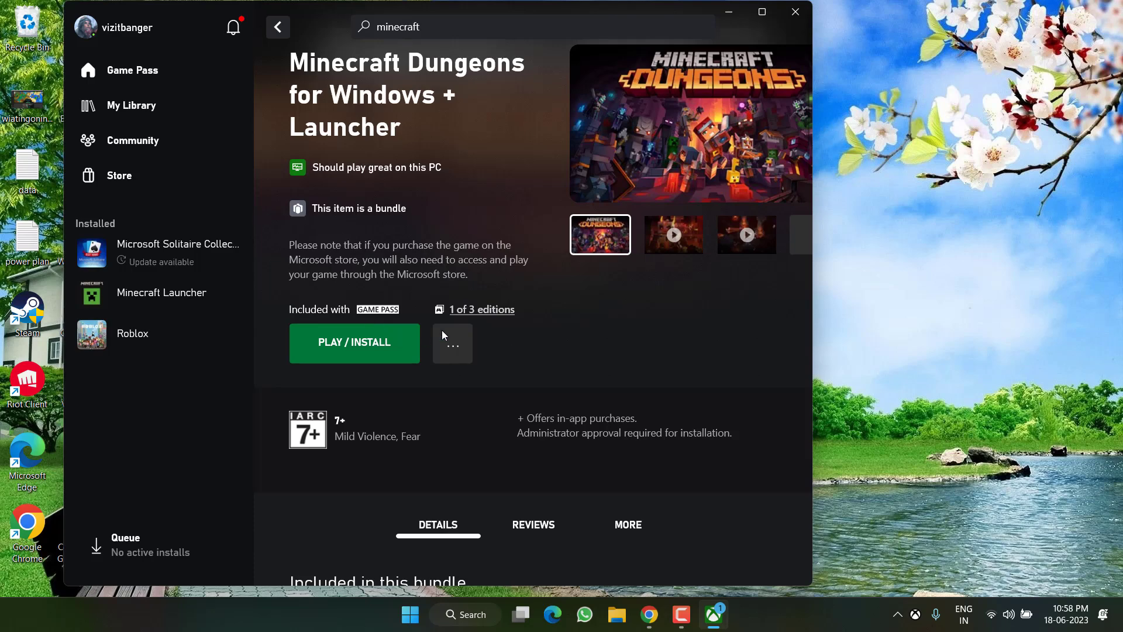
mouse_move(778, 30)
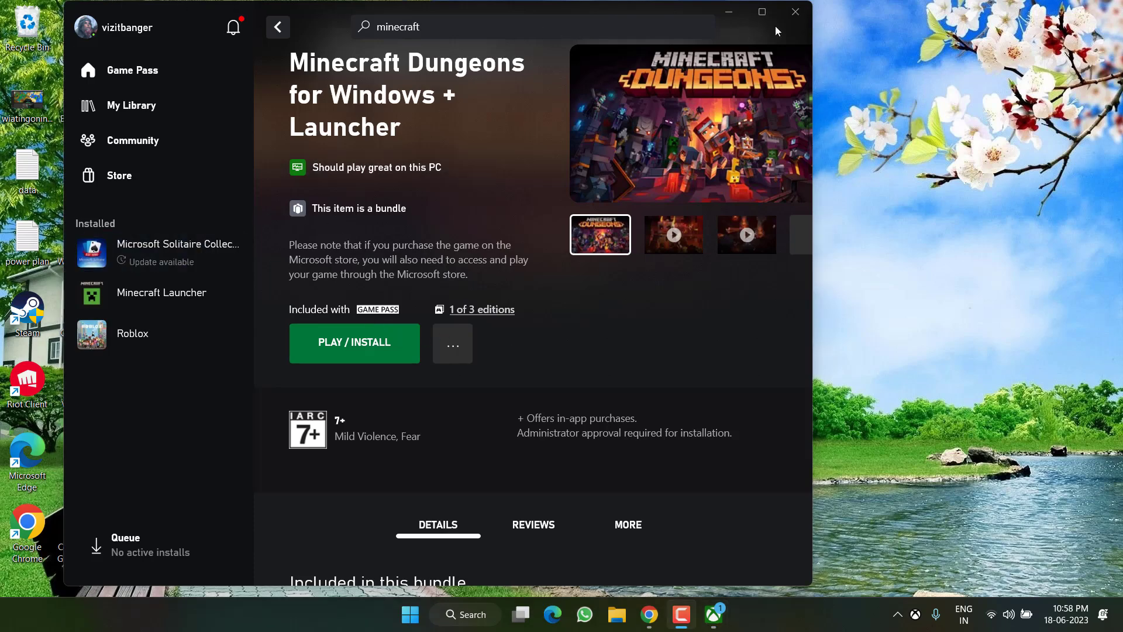
click(794, 12)
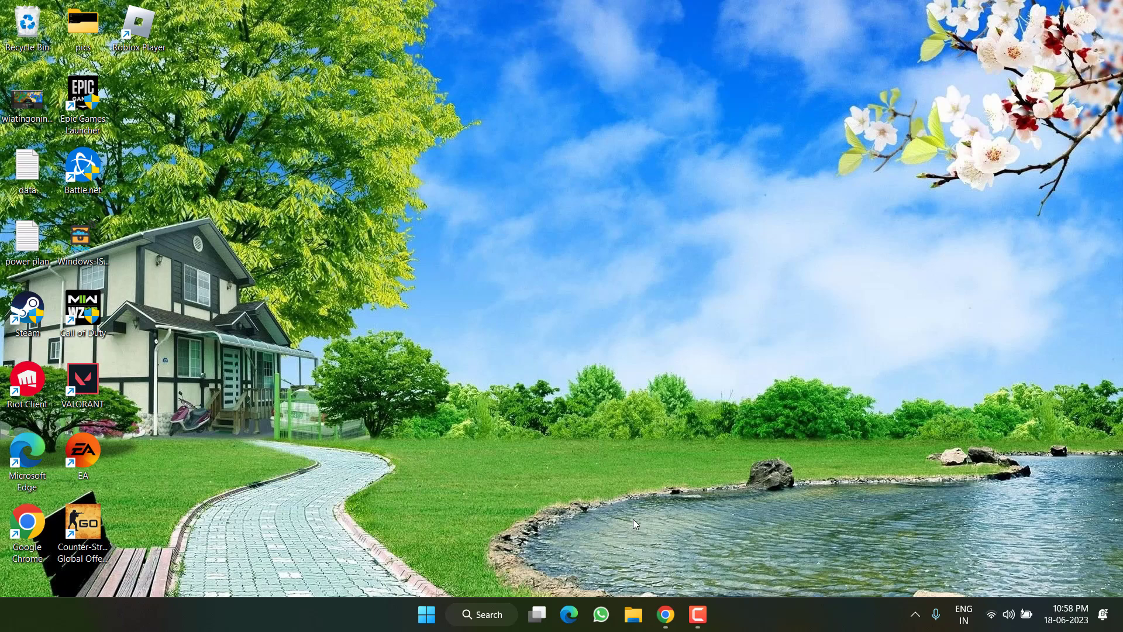
- Save the mmc-develop-win32 zip from multimc.org's Windows download to the Desktop
click(663, 614)
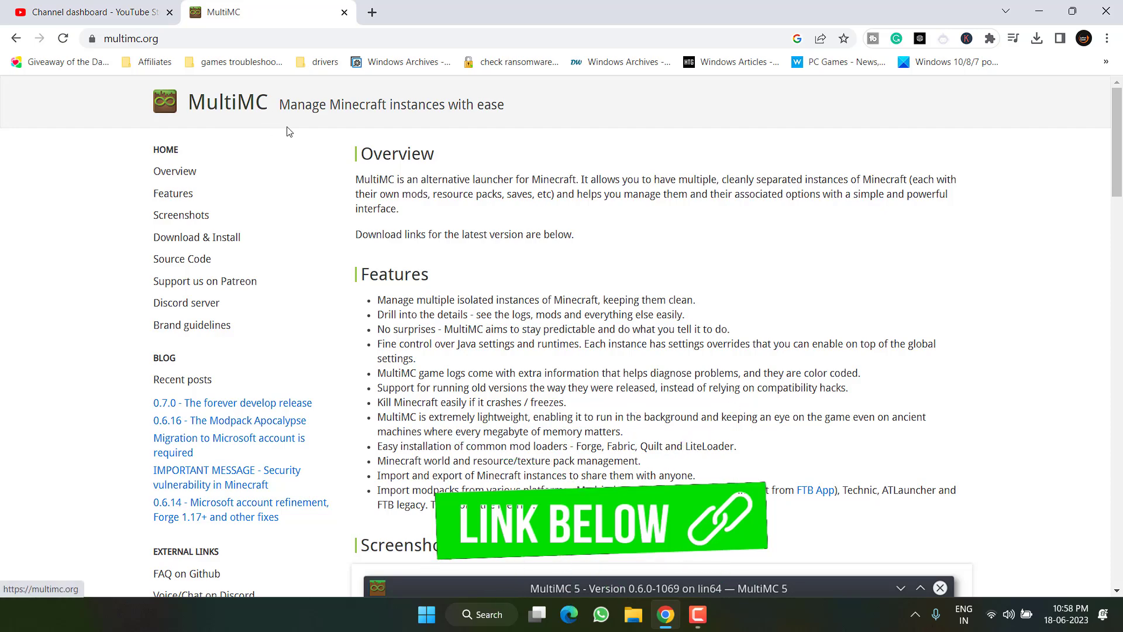
scroll(down, 3)
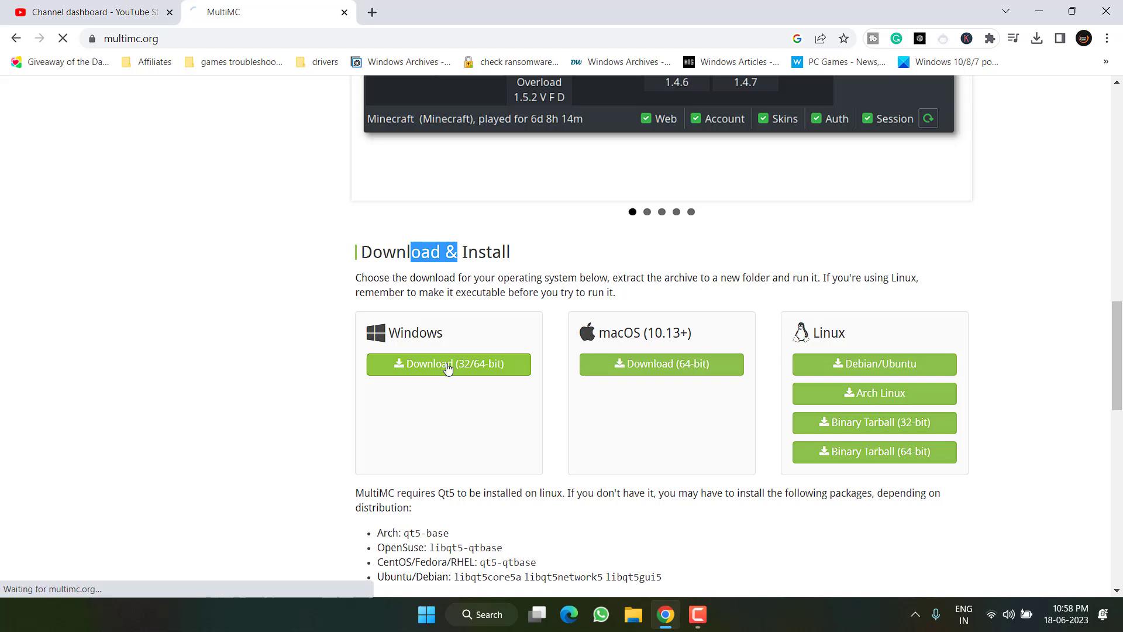
click(449, 363)
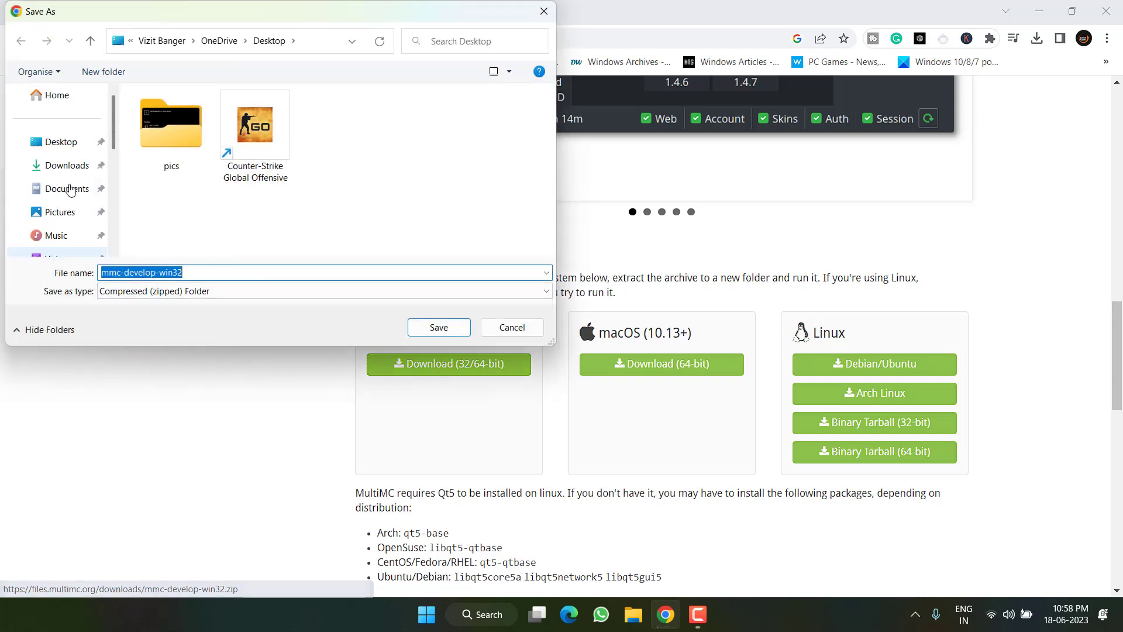
click(438, 326)
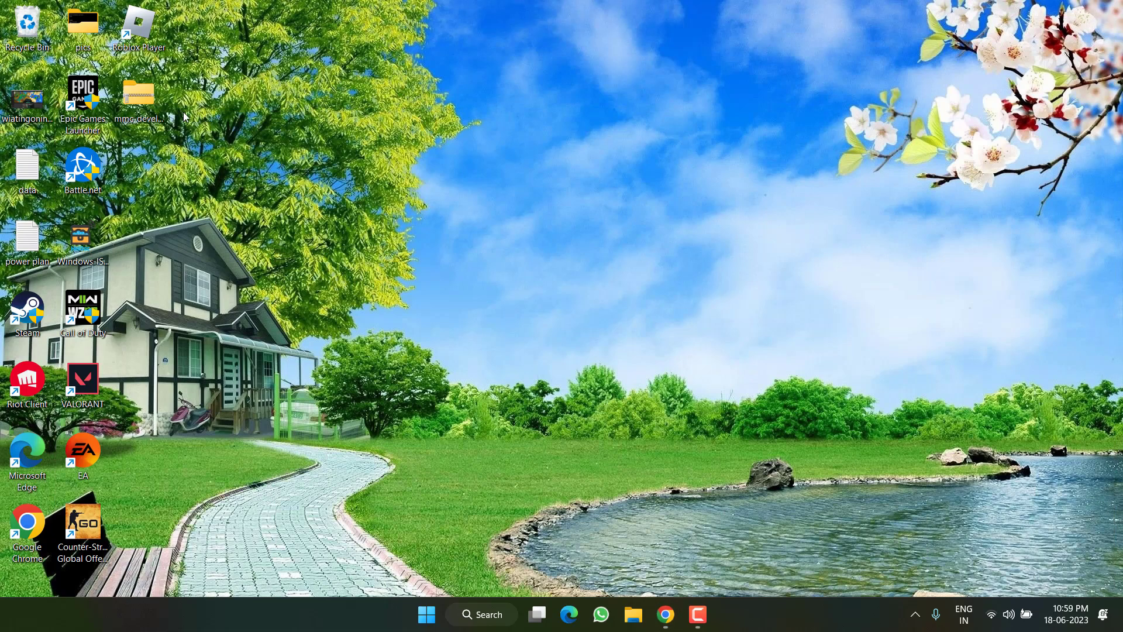
- Extract the MultiMC zip, run MultiMC.exe, and finish Quick Setup with American English
double_click(139, 95)
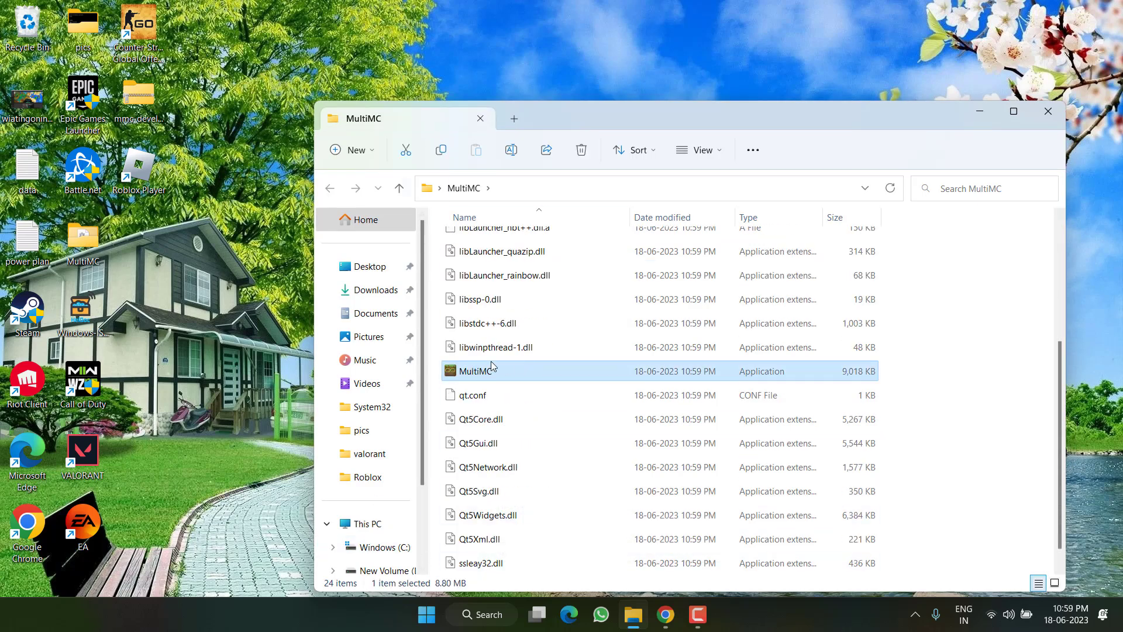
double_click(492, 371)
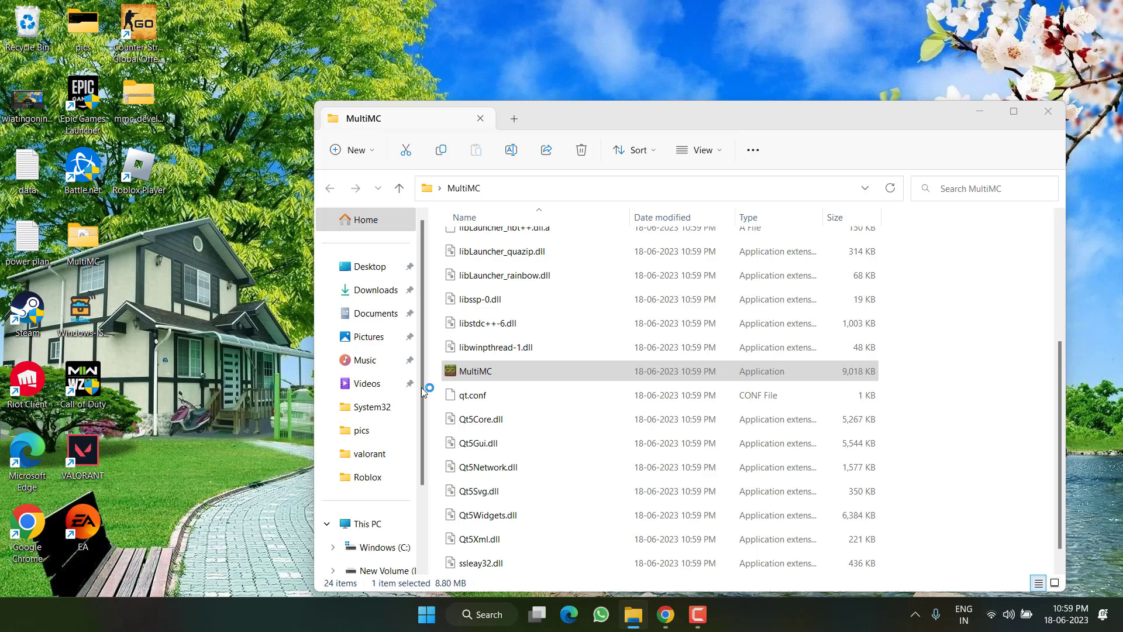
double_click(475, 371)
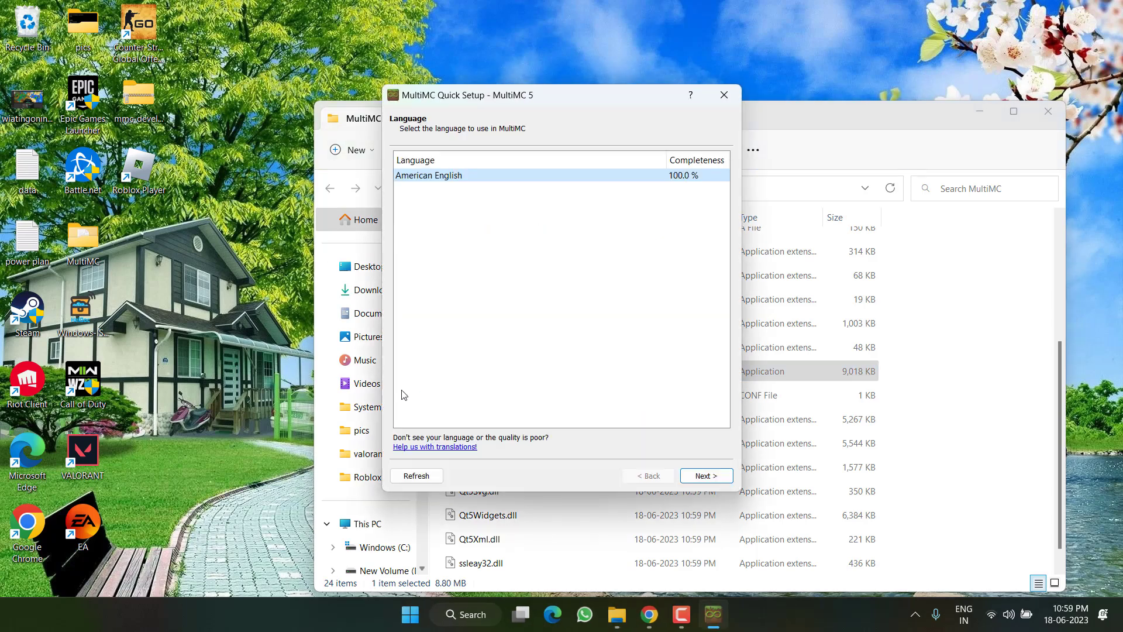
click(415, 475)
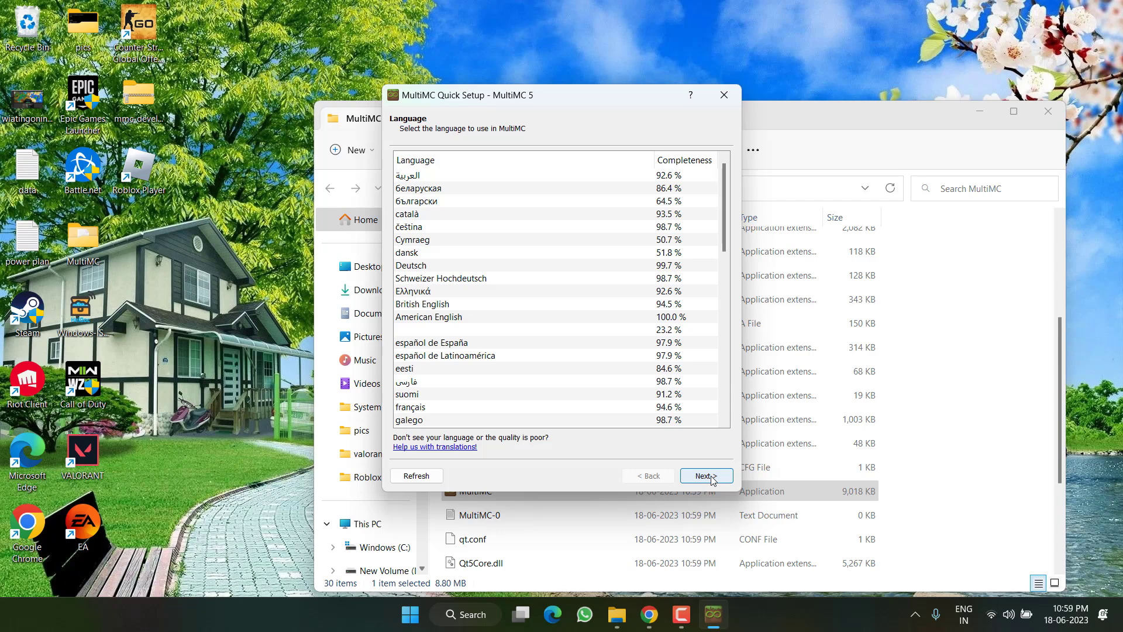
click(705, 476)
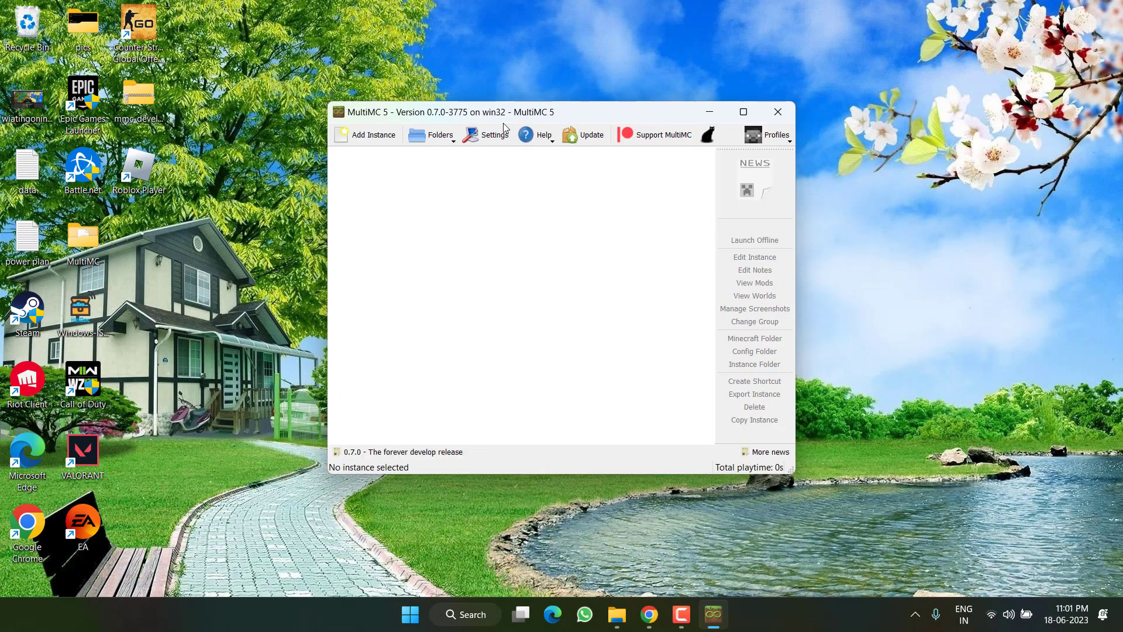
click(769, 133)
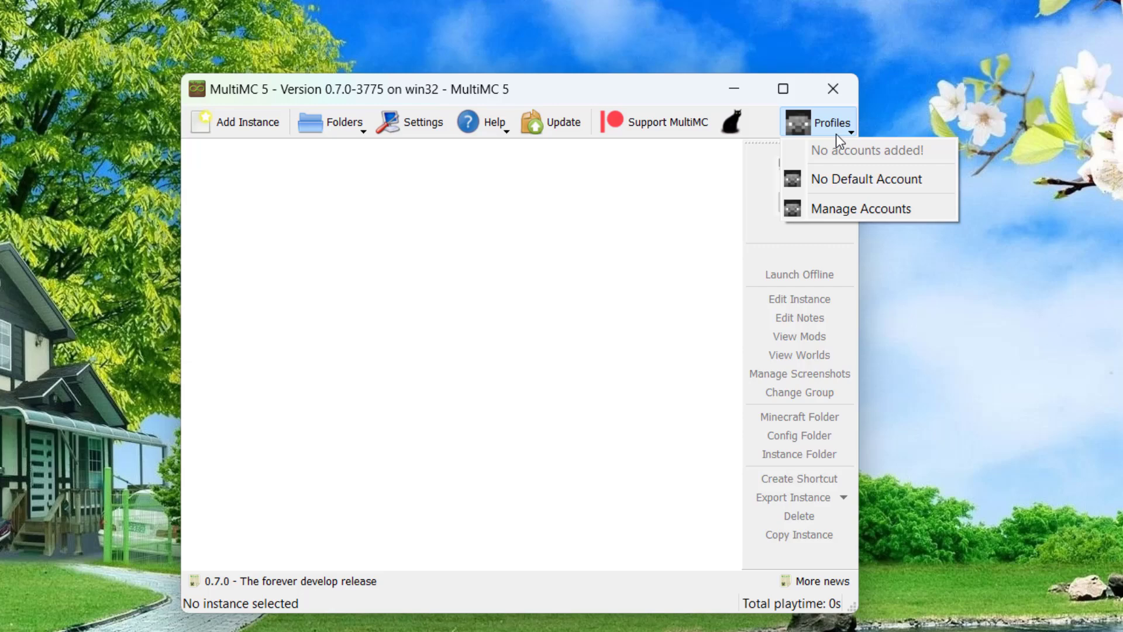
mouse_move(865, 209)
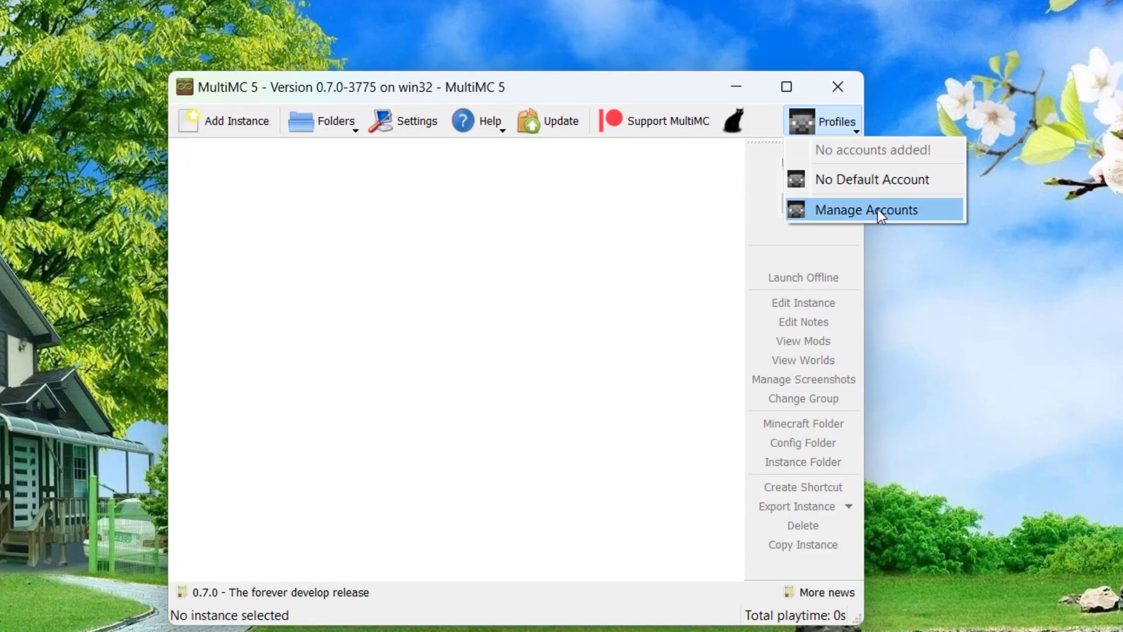
click(865, 209)
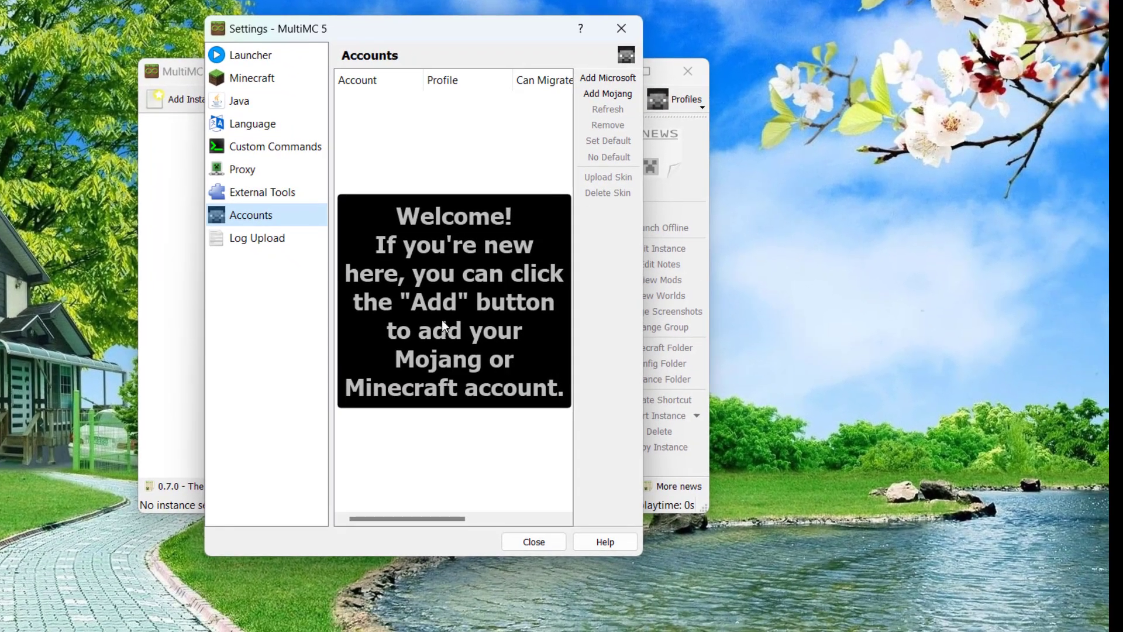
mouse_move(464, 281)
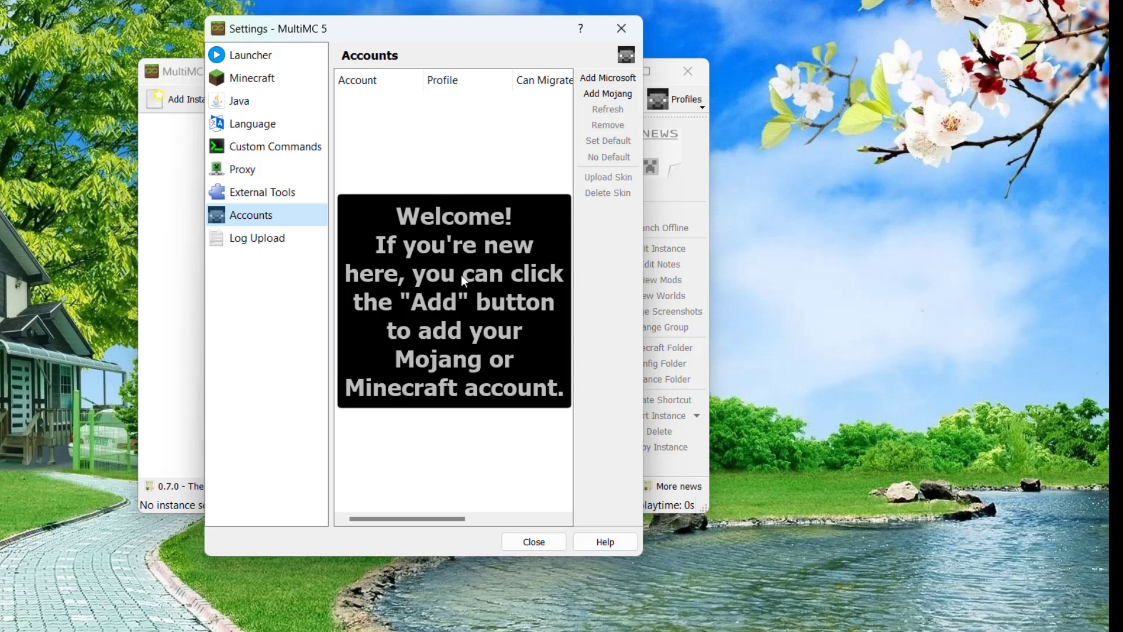
mouse_move(607, 77)
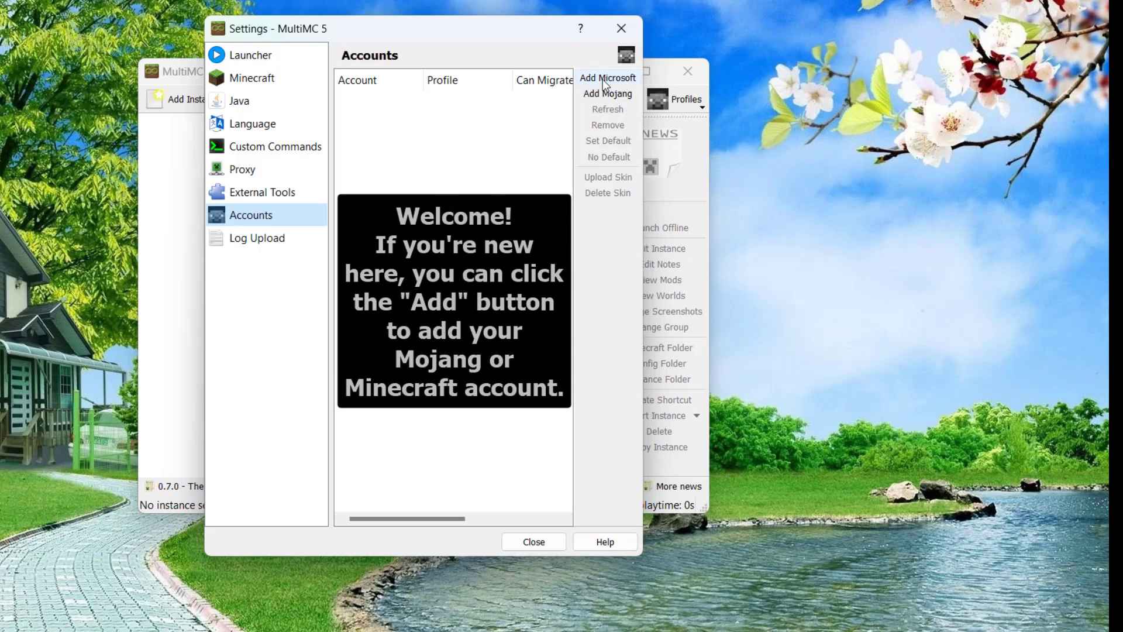
mouse_move(622, 98)
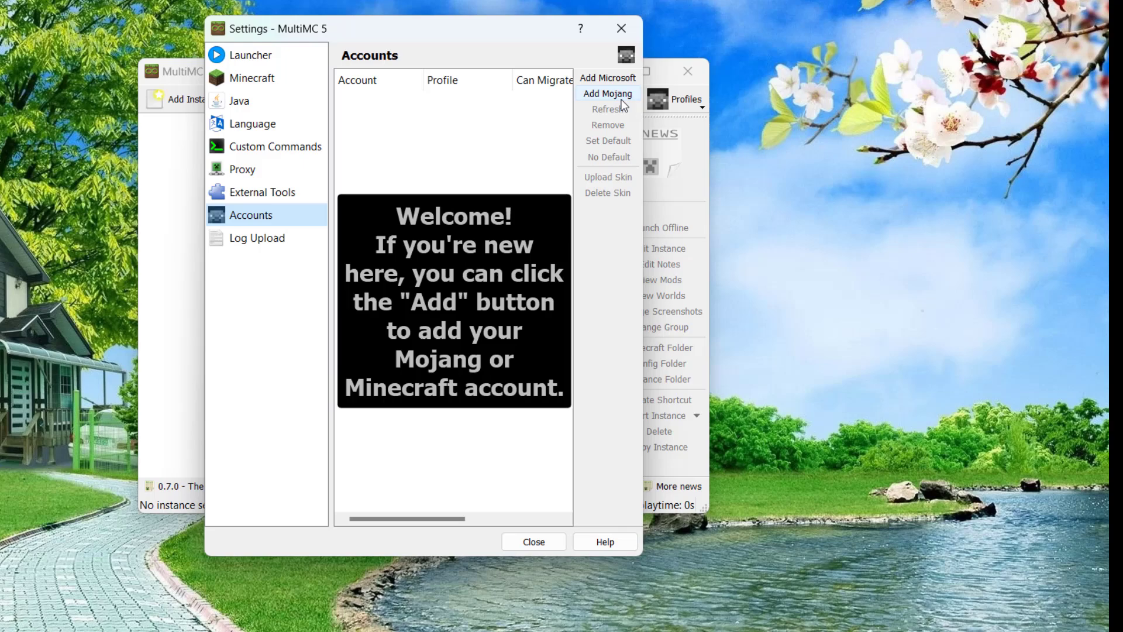
mouse_move(599, 117)
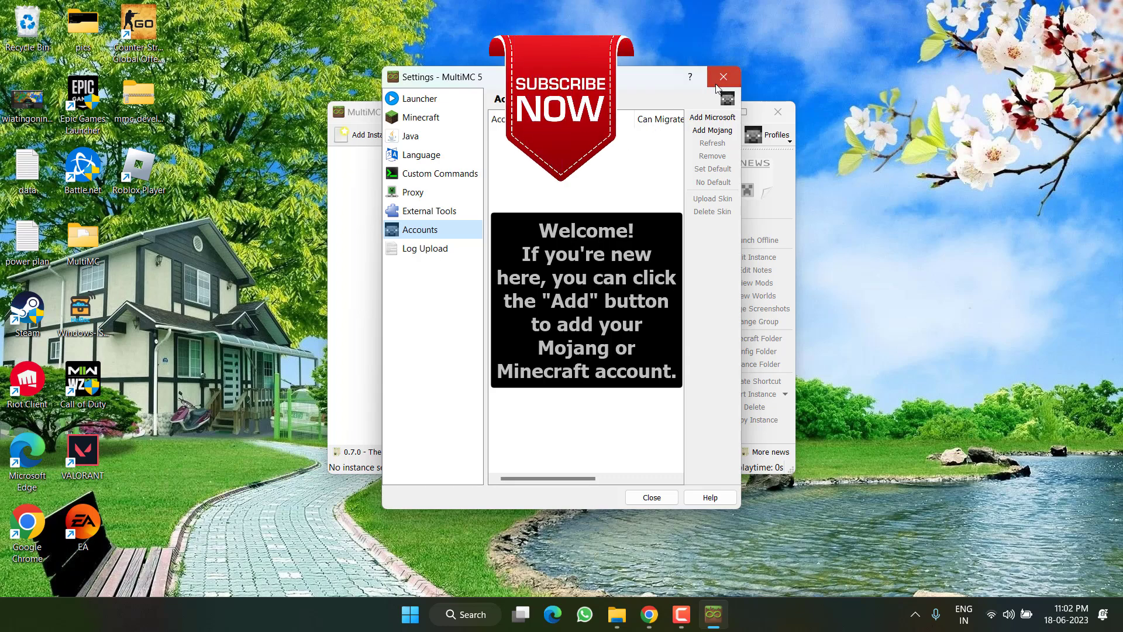
click(721, 76)
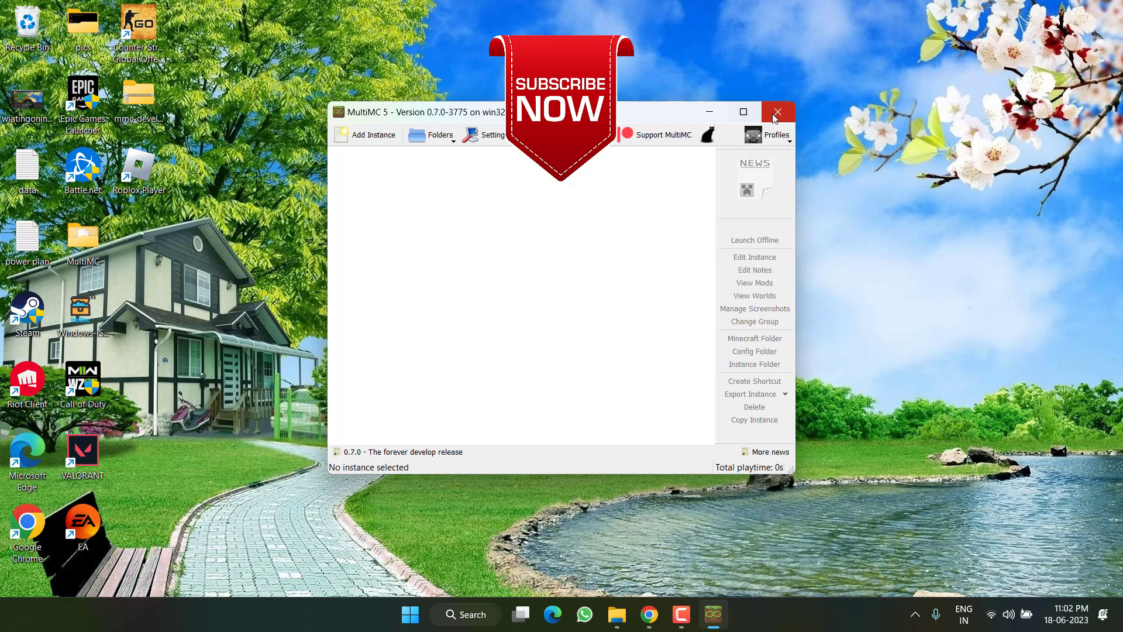
- Close the MultiMC 5 window, leaving the MultiMC folder on the desktop
click(778, 112)
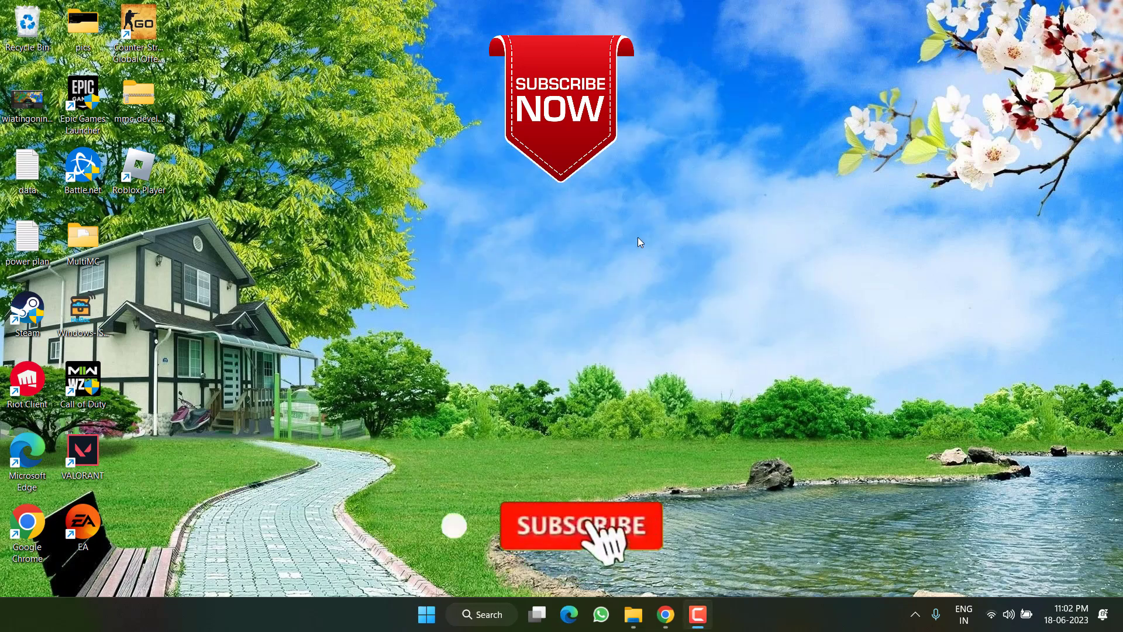
click(580, 526)
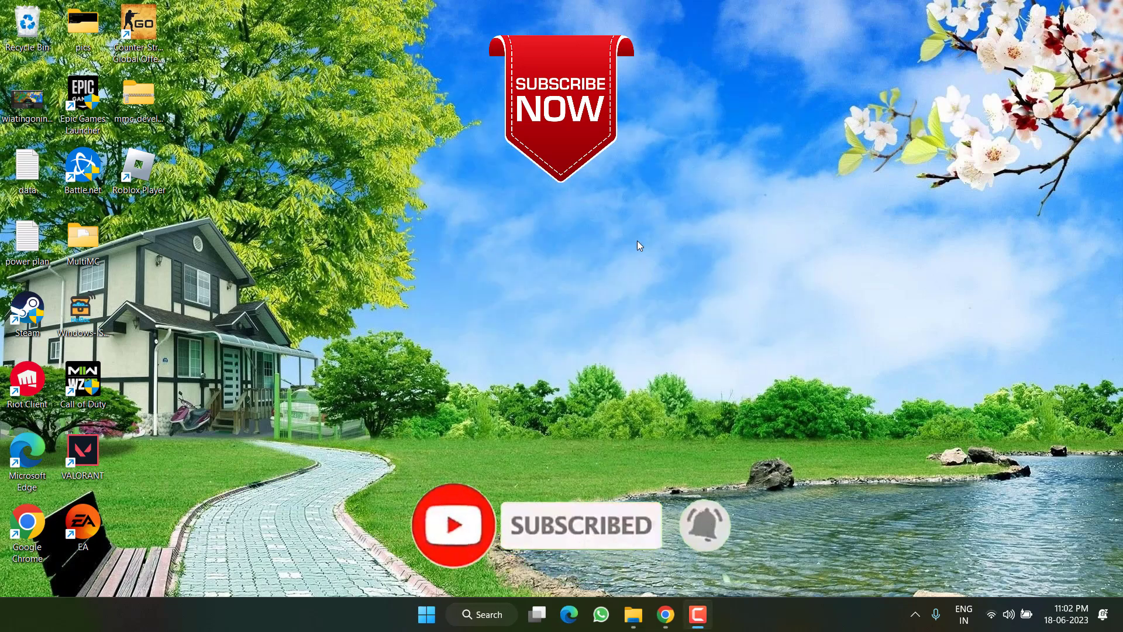